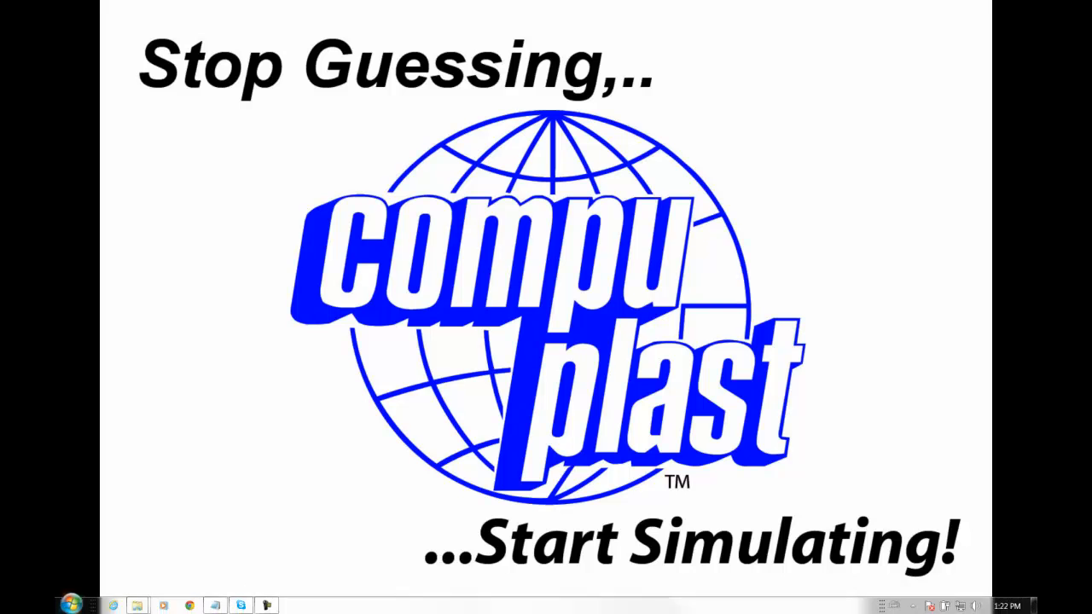
- Launch Virtual Extrusion Laboratory 6.5 from the Start menu and enter Extrusion Experts
{"action": "left_click", "coordinate": [75, 604]}
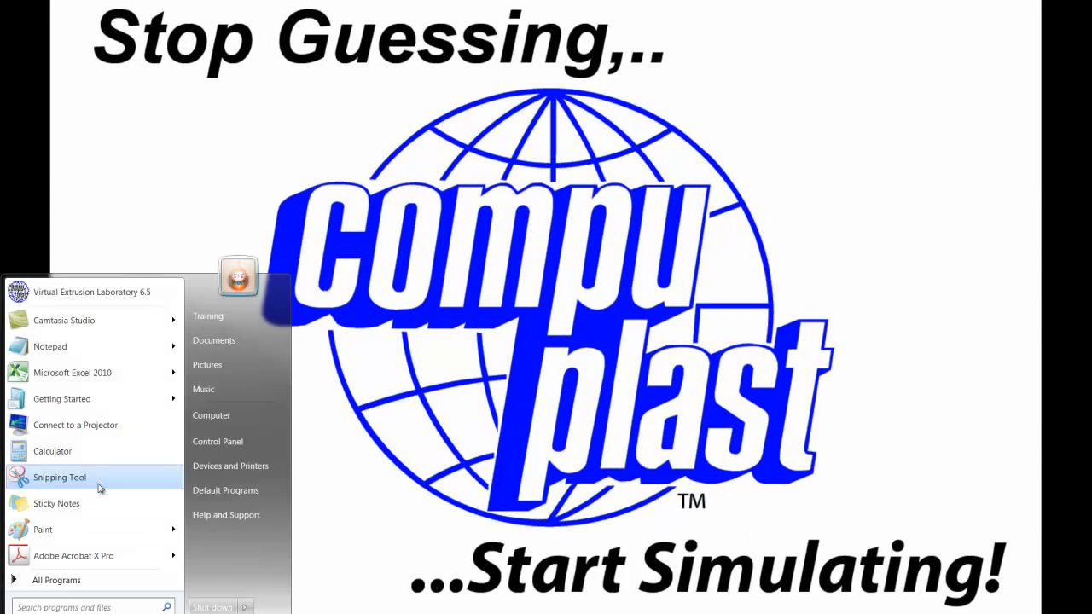
{"action": "left_click", "coordinate": [91, 291]}
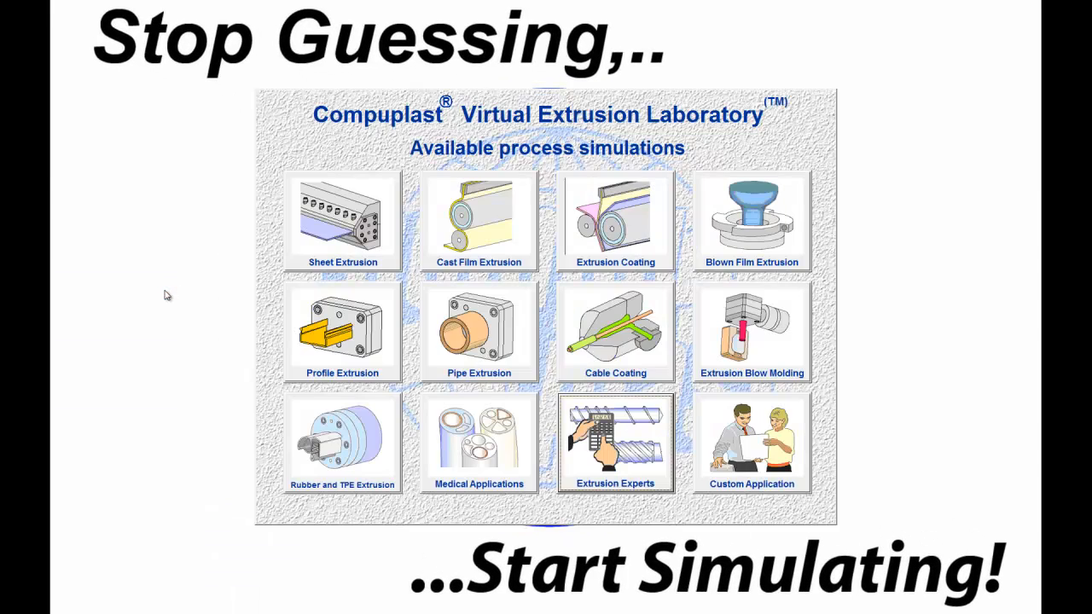
{"action": "left_click", "coordinate": [615, 441]}
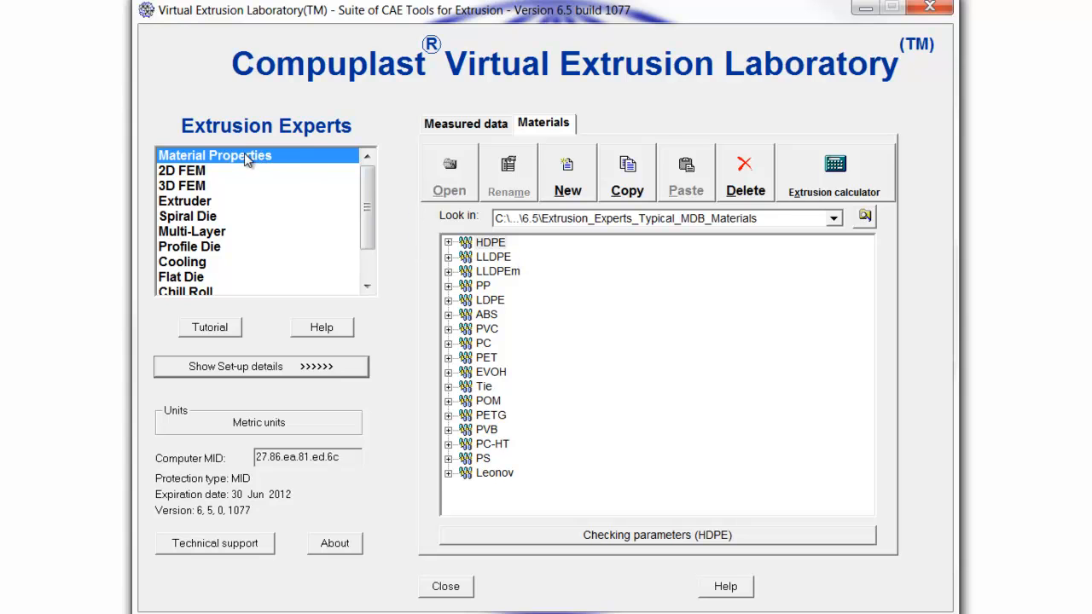
{"action": "mouse_move", "coordinate": [479, 146]}
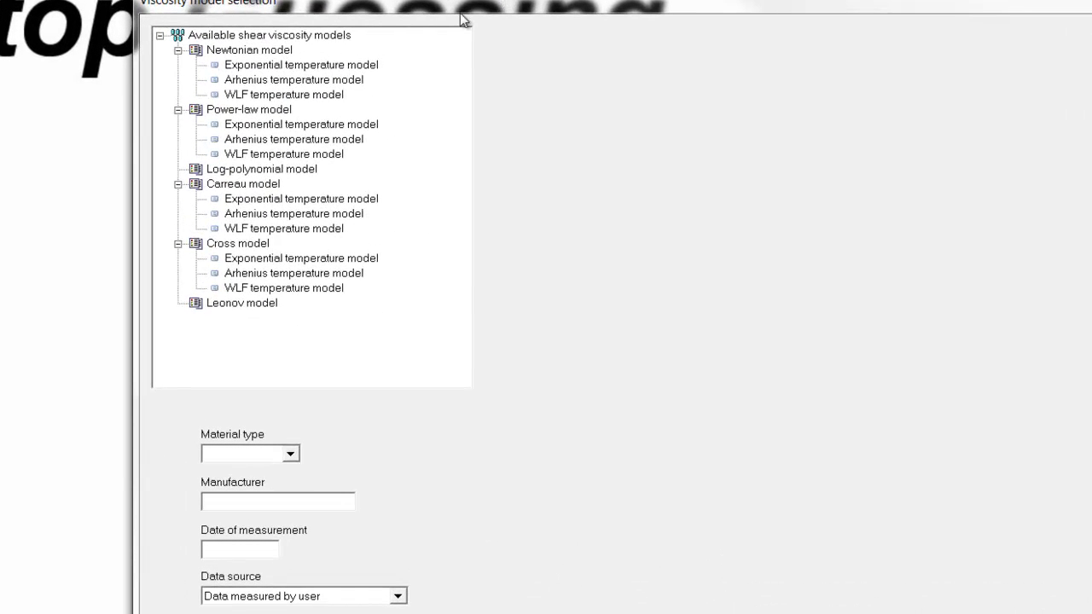
{"action": "mouse_move", "coordinate": [246, 55]}
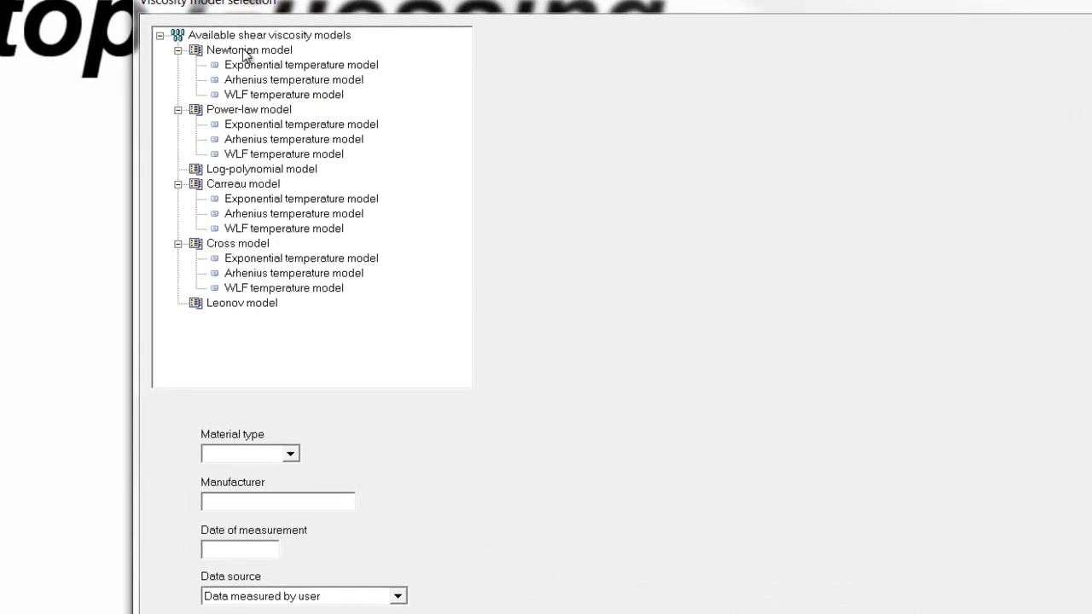
{"action": "mouse_move", "coordinate": [222, 52]}
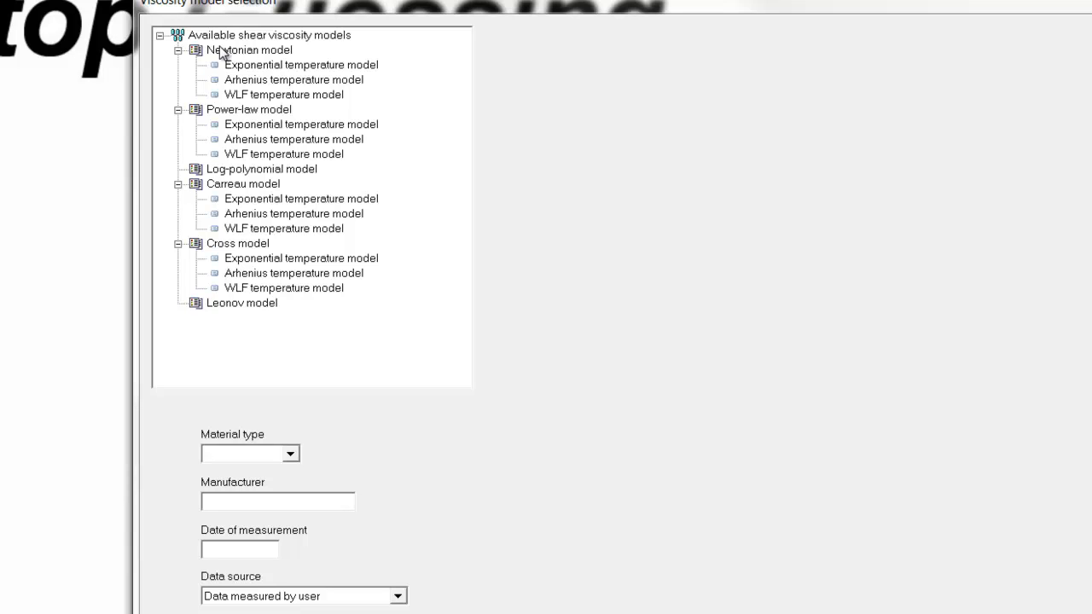
- Preview the Newtonian, Power-law, Cross and Carreau equations, ending on the Cross model
{"action": "left_click", "coordinate": [249, 49]}
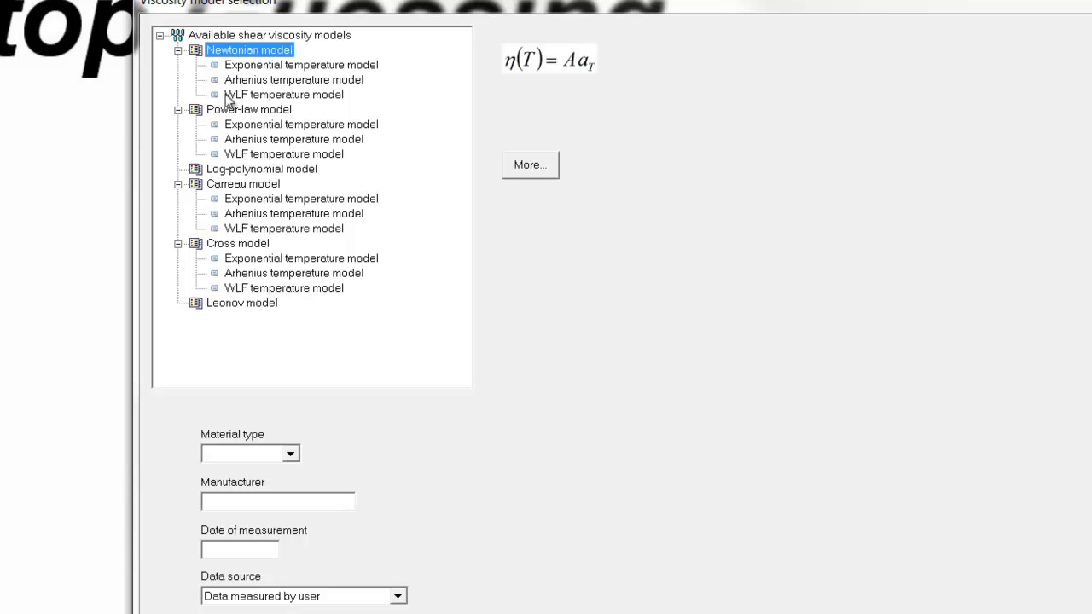
{"action": "left_click", "coordinate": [249, 109]}
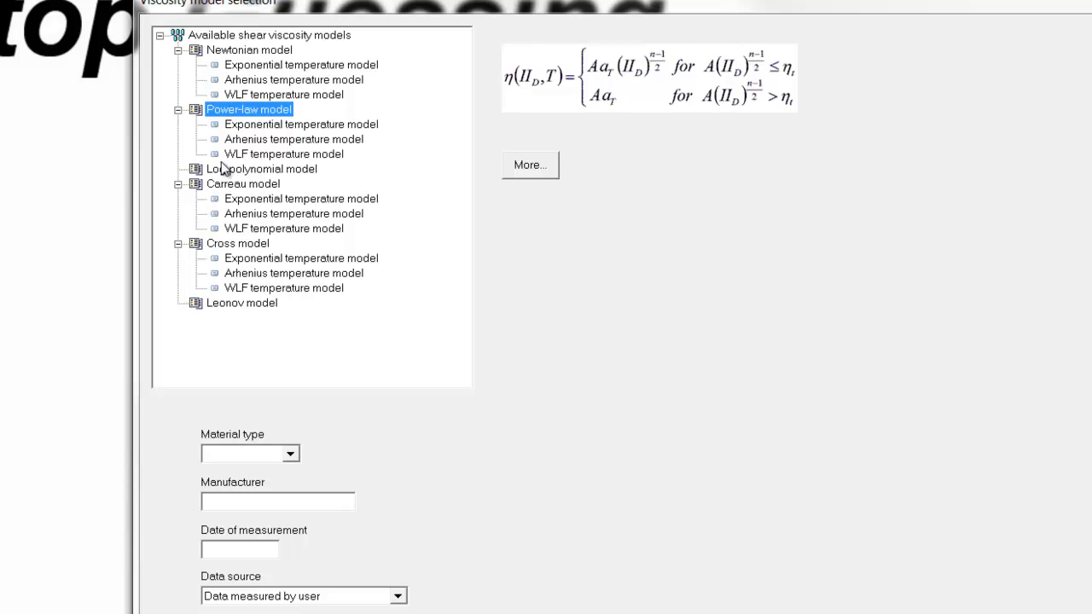
{"action": "left_click", "coordinate": [237, 243]}
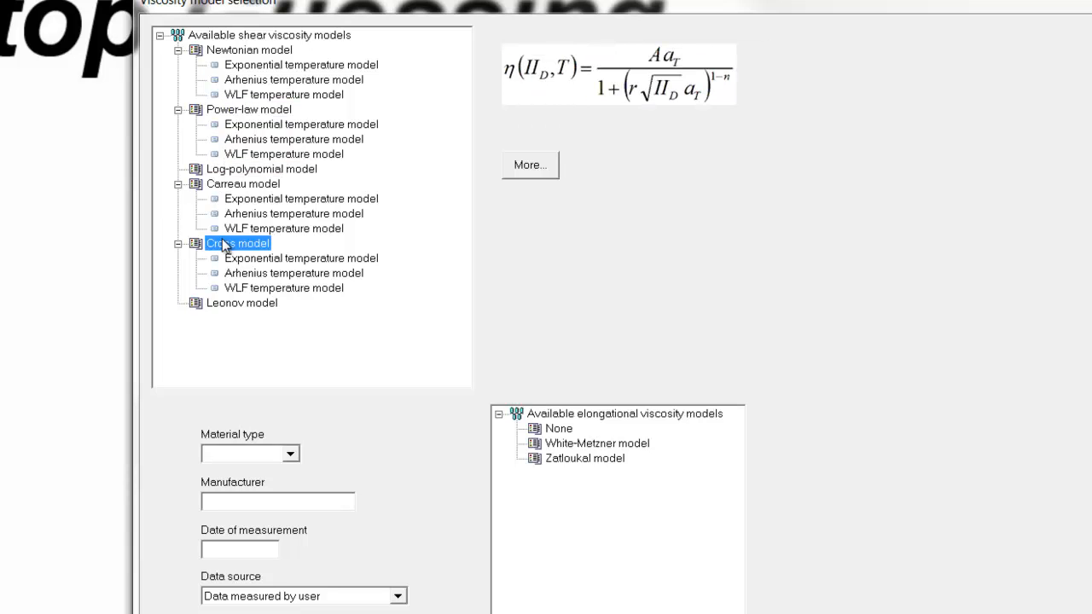
{"action": "left_click", "coordinate": [243, 184]}
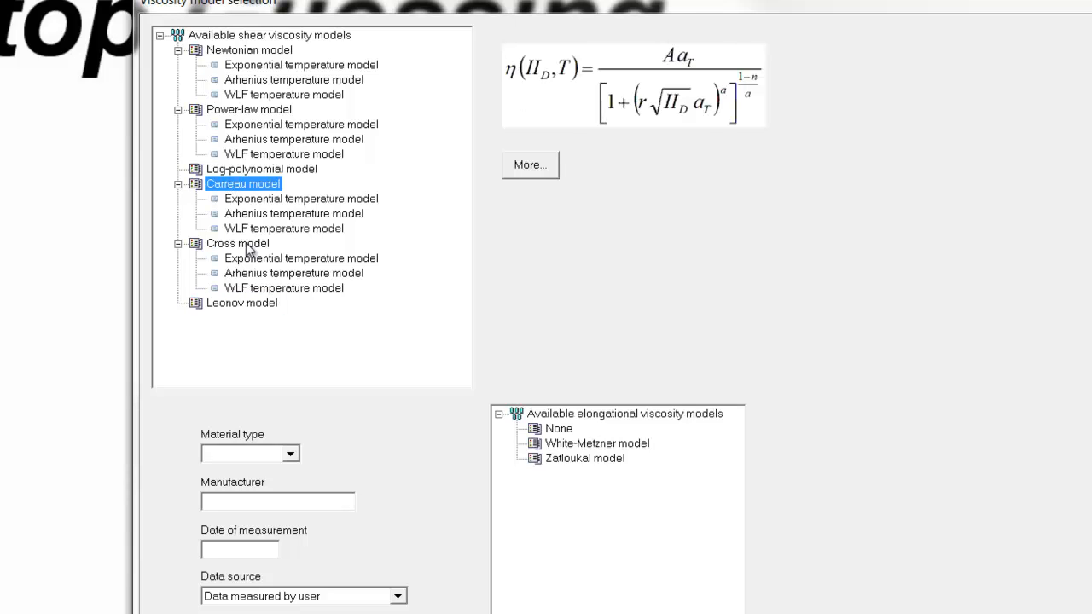
{"action": "left_click", "coordinate": [238, 243]}
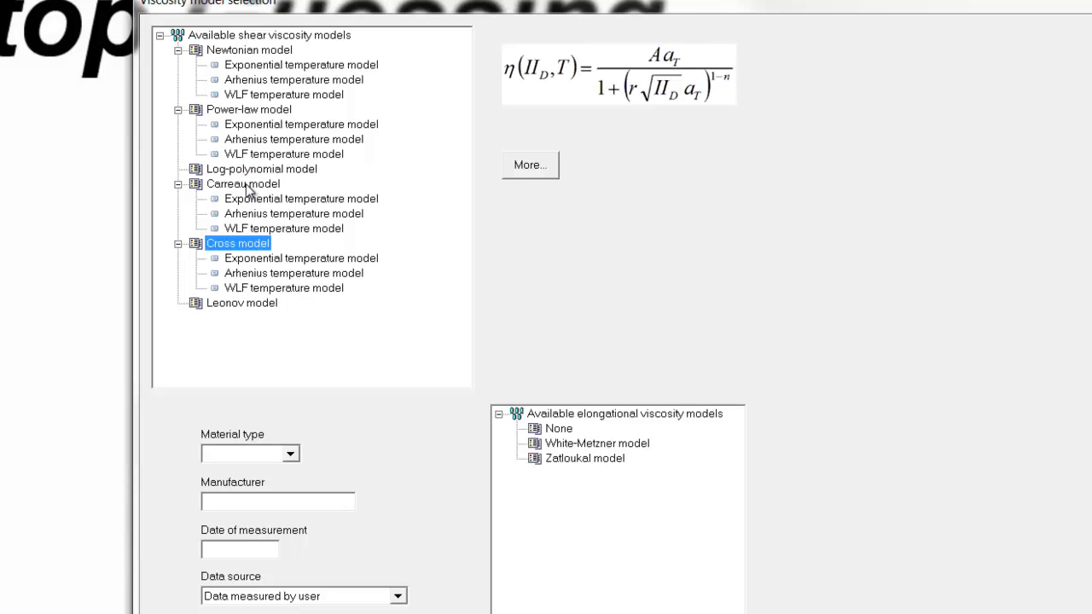
{"action": "mouse_move", "coordinate": [429, 262]}
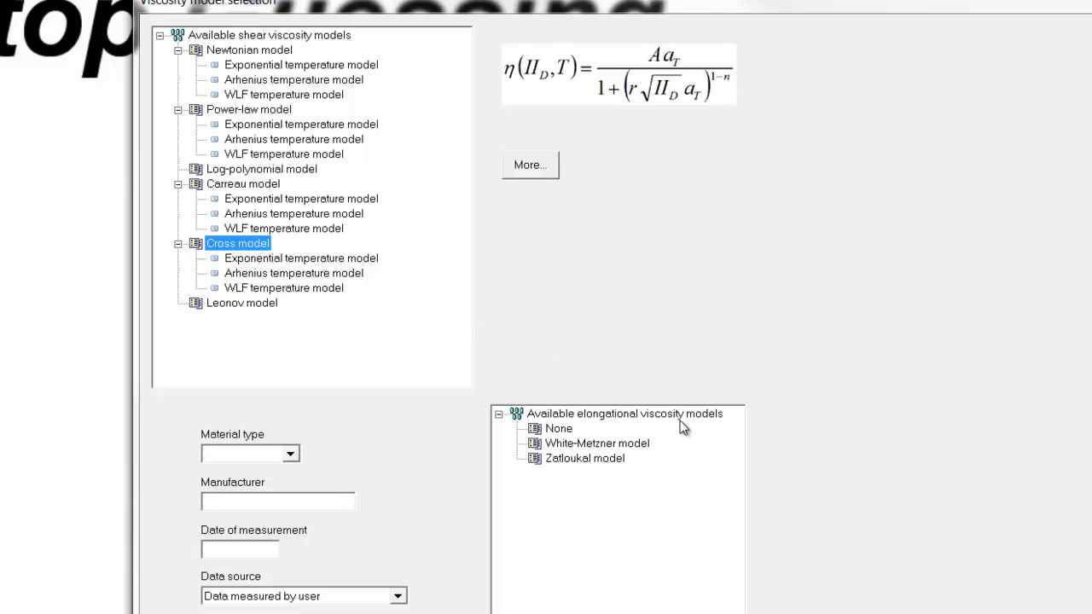
{"action": "mouse_move", "coordinate": [630, 422]}
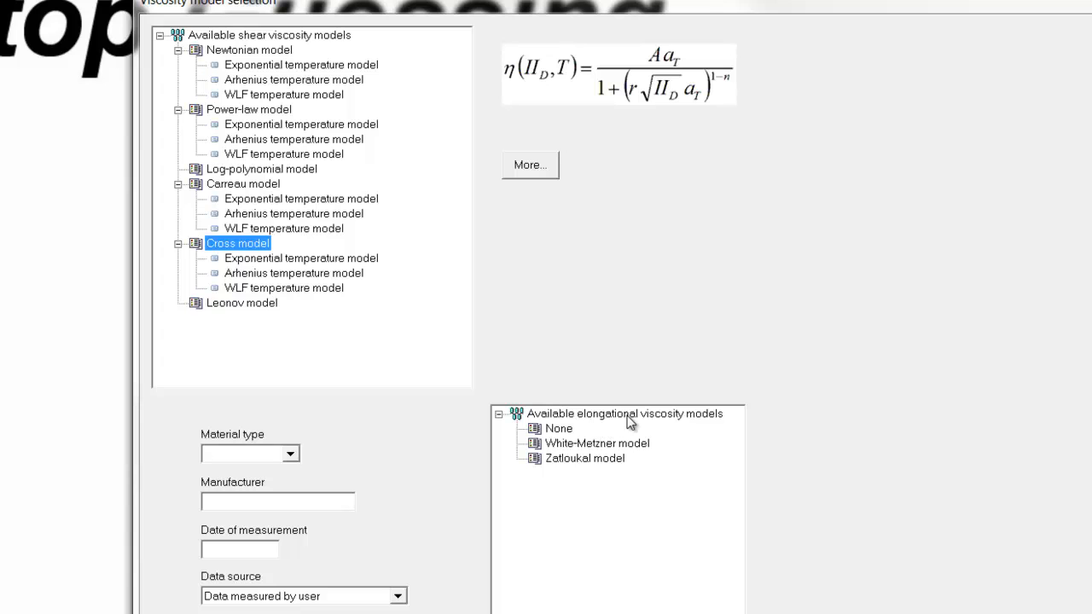
{"action": "mouse_move", "coordinate": [552, 452]}
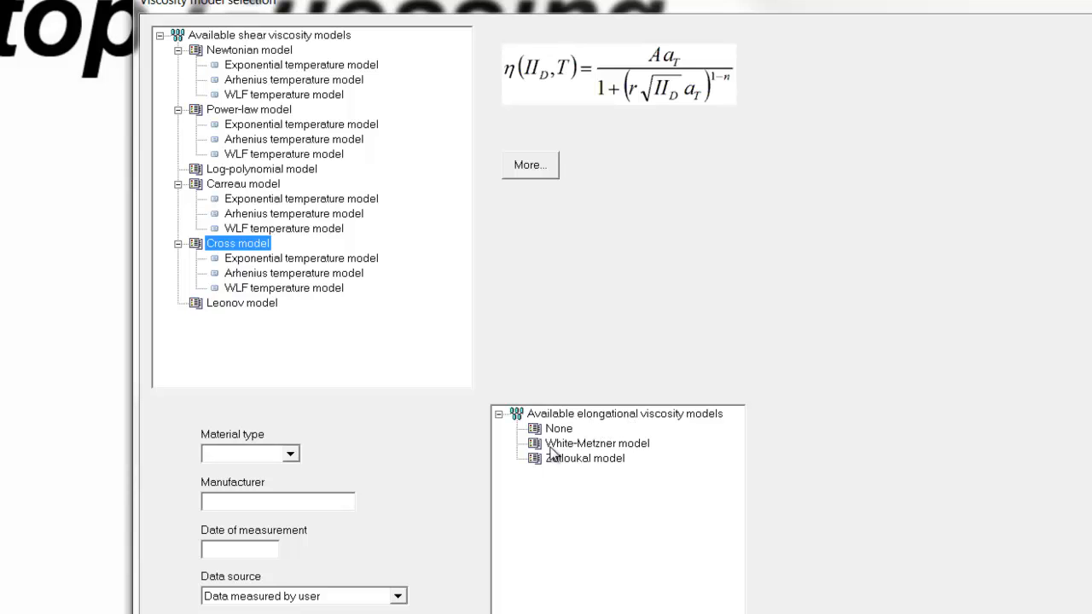
- Preview White-Metzner and Zatloukal elongational models, then Power-law's exponential, Arrhenius and WLF formulas
{"action": "left_click", "coordinate": [594, 443]}
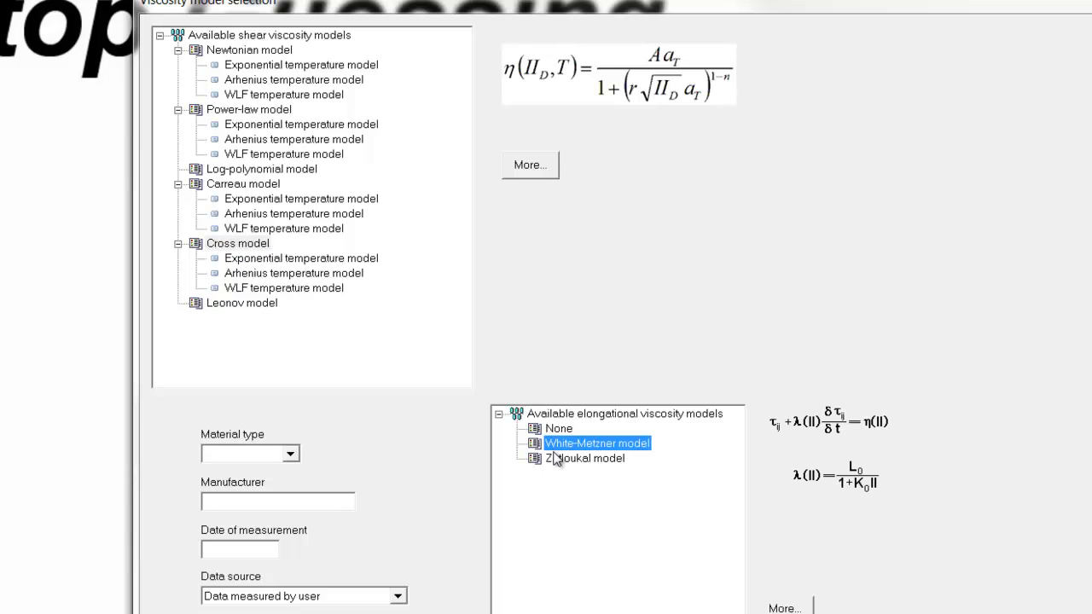
{"action": "left_click", "coordinate": [577, 458]}
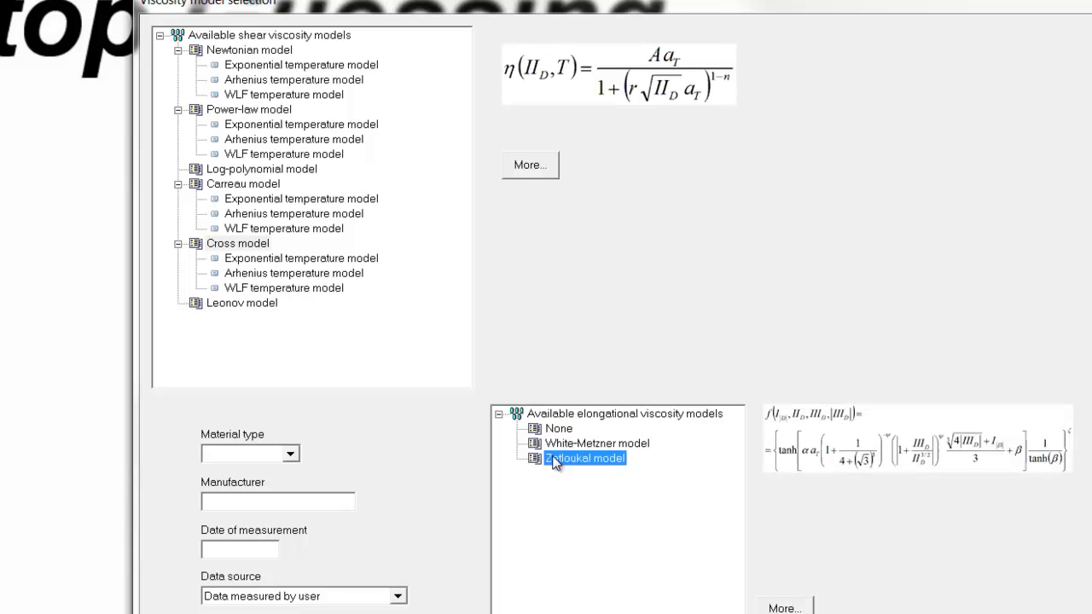
{"action": "mouse_move", "coordinate": [218, 205]}
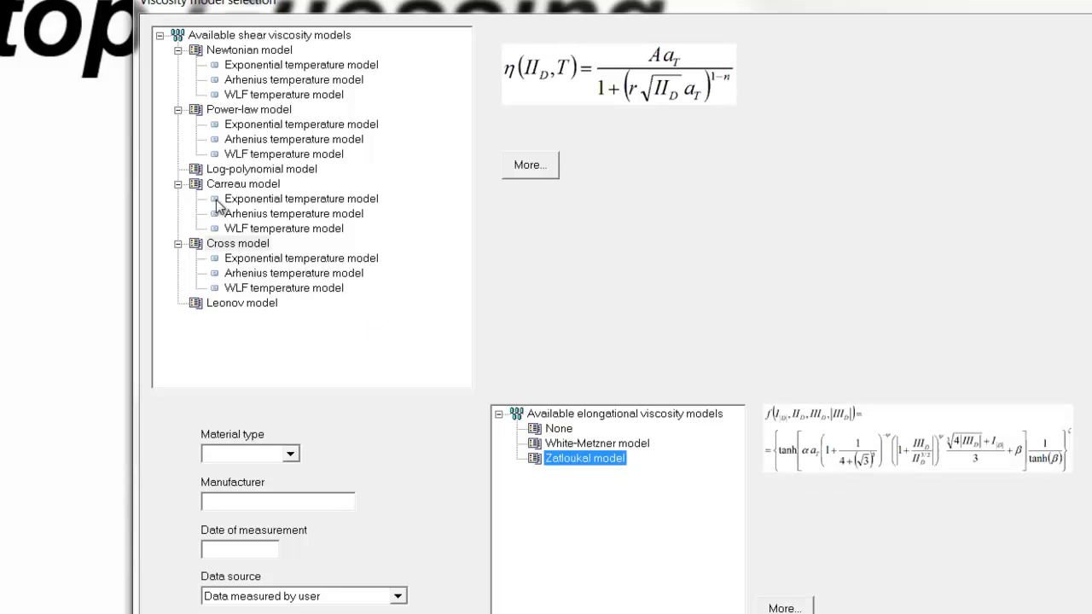
{"action": "left_click", "coordinate": [248, 110]}
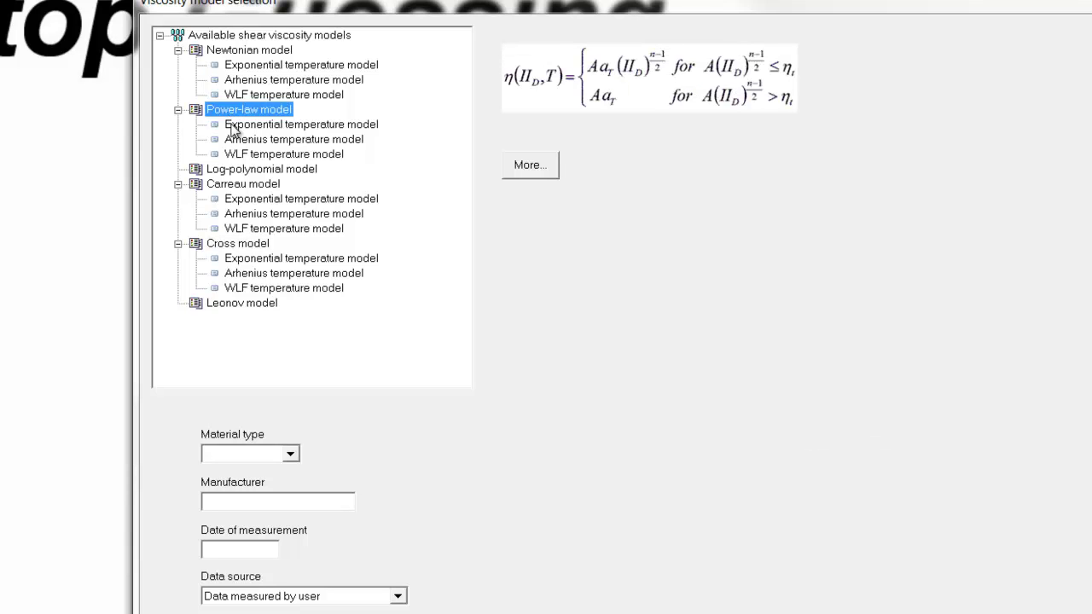
{"action": "left_click", "coordinate": [300, 124]}
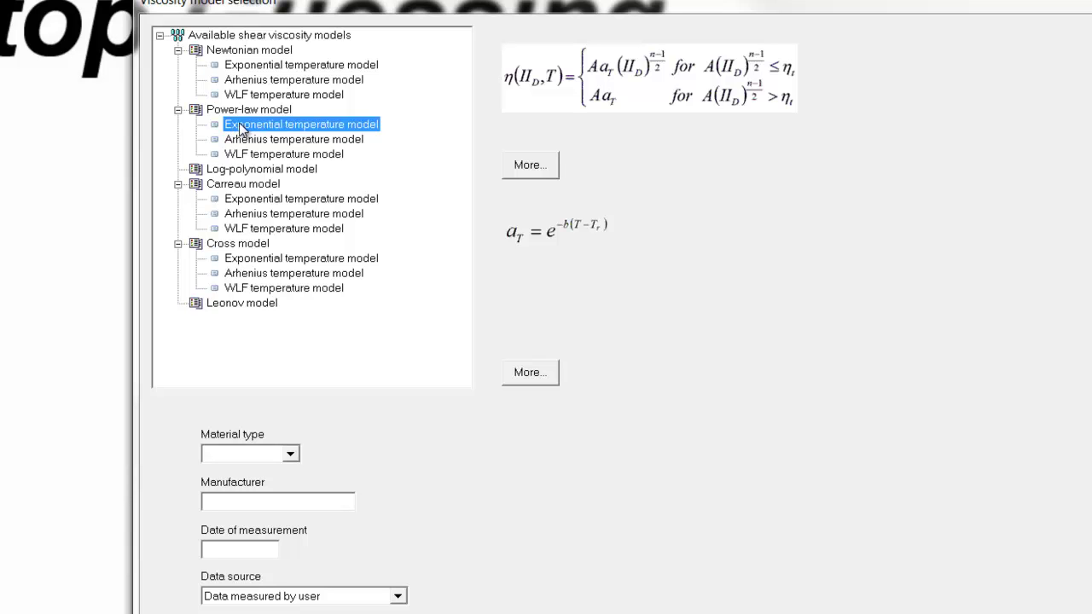
{"action": "left_click", "coordinate": [294, 139]}
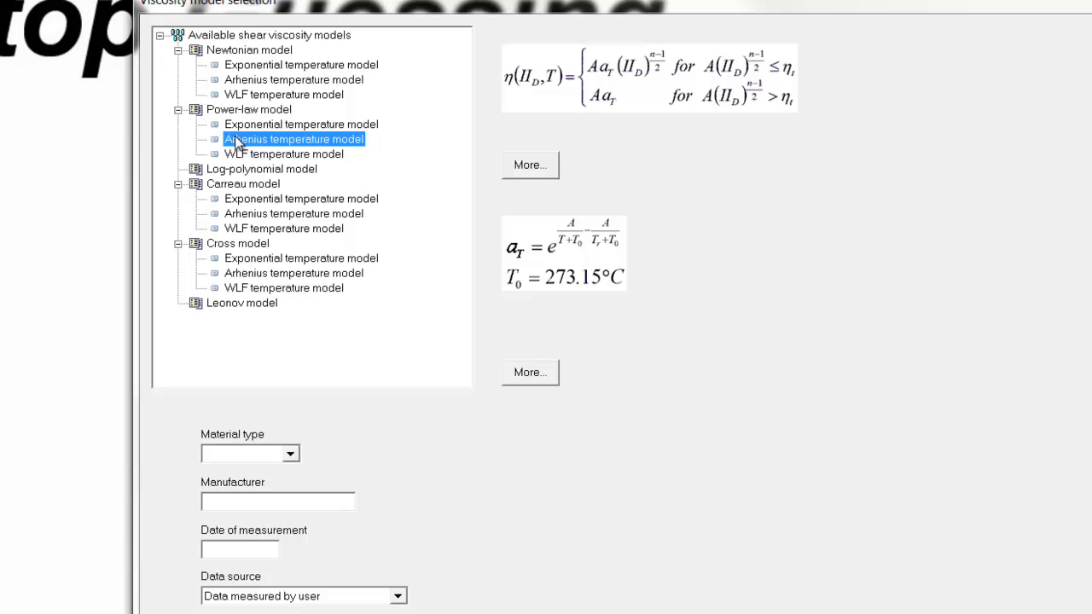
{"action": "left_click", "coordinate": [283, 154]}
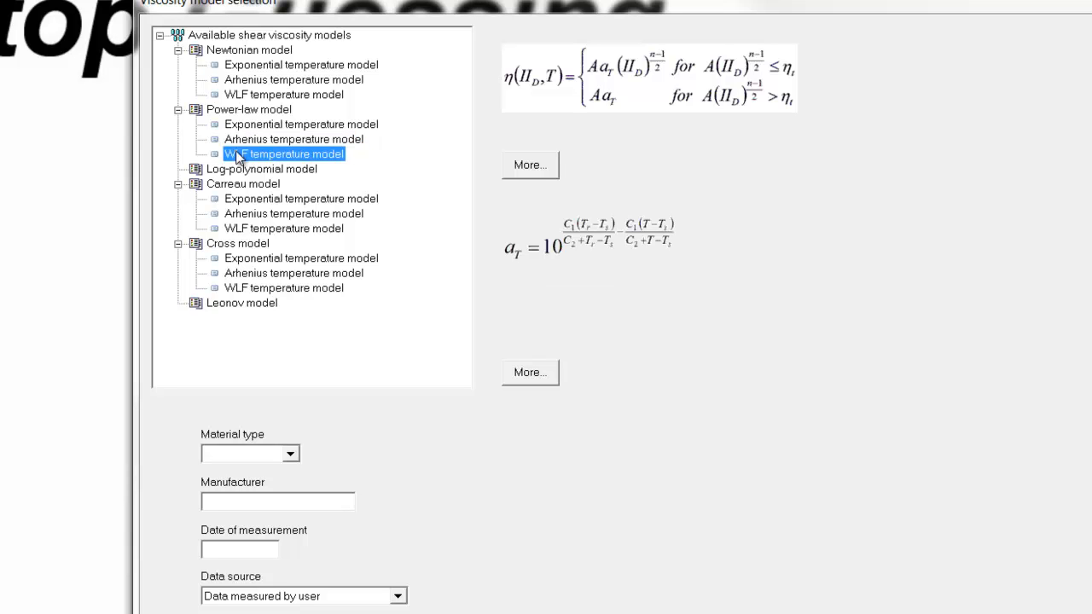
{"action": "left_click", "coordinate": [243, 183]}
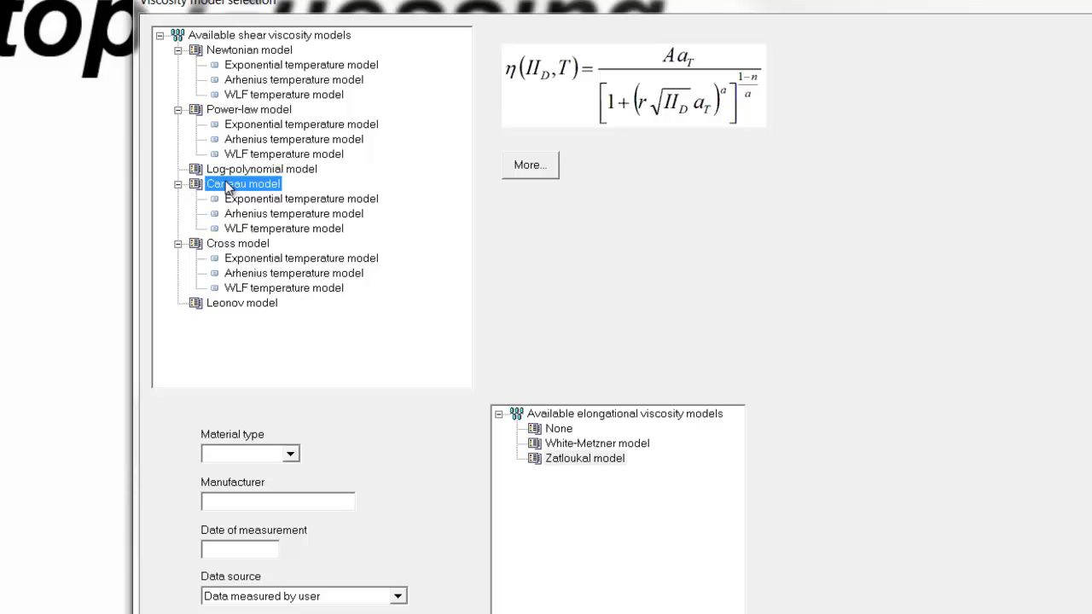
{"action": "mouse_move", "coordinate": [245, 188]}
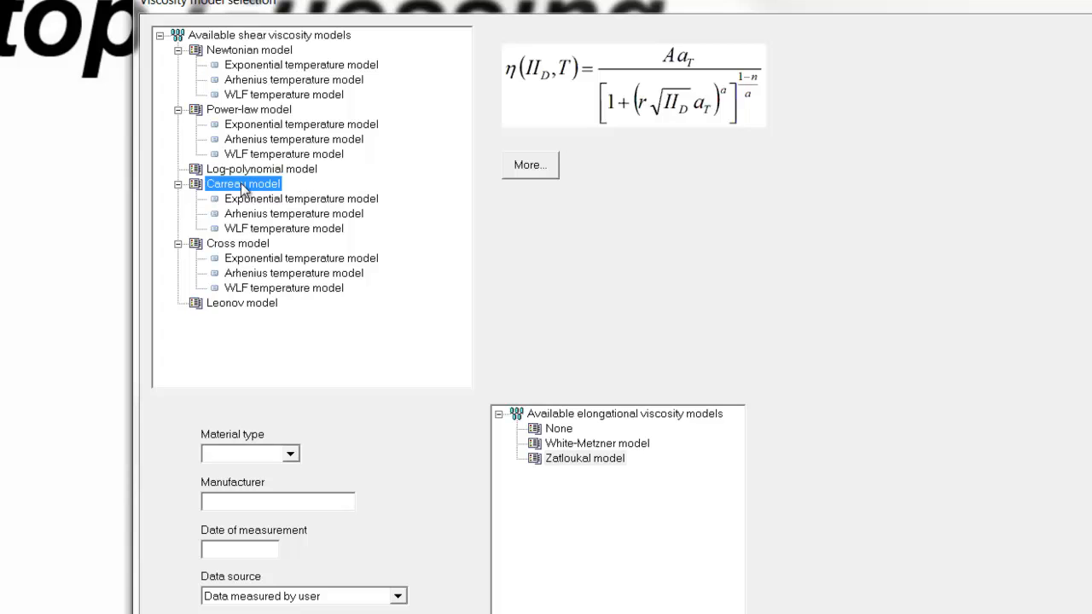
{"action": "mouse_move", "coordinate": [247, 216]}
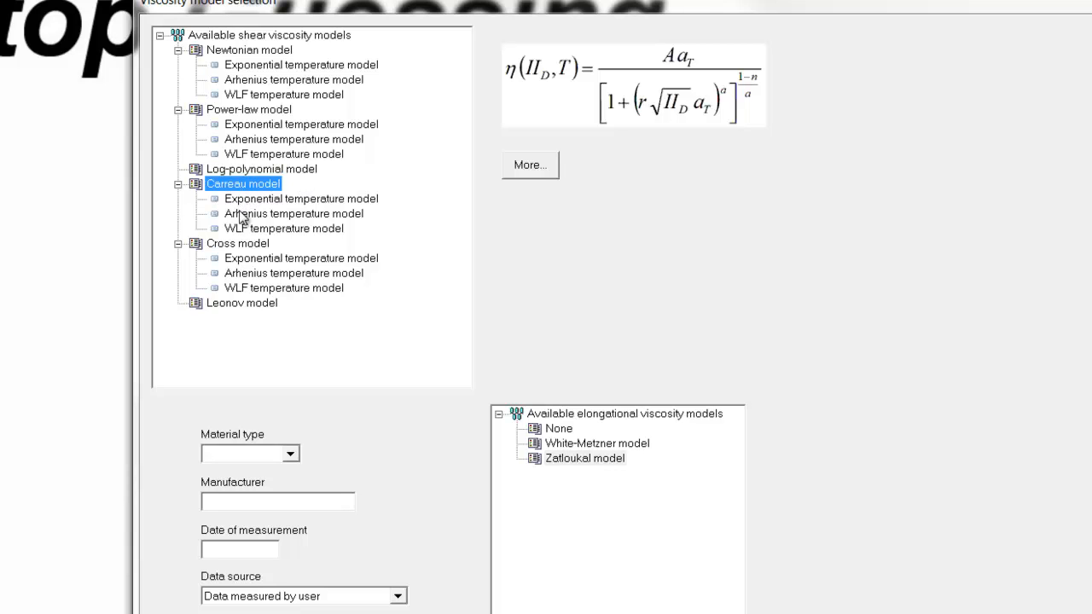
{"action": "mouse_move", "coordinate": [245, 210]}
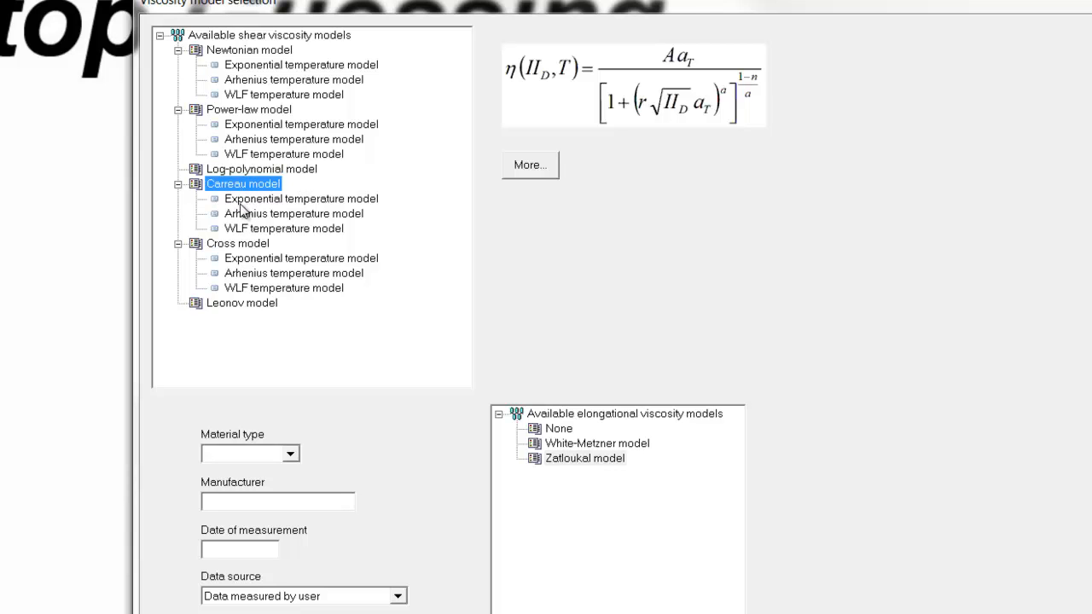
- Pick exponential temperature dependence under Carreau and White-Metzner for elongational viscosity
{"action": "left_click", "coordinate": [301, 198]}
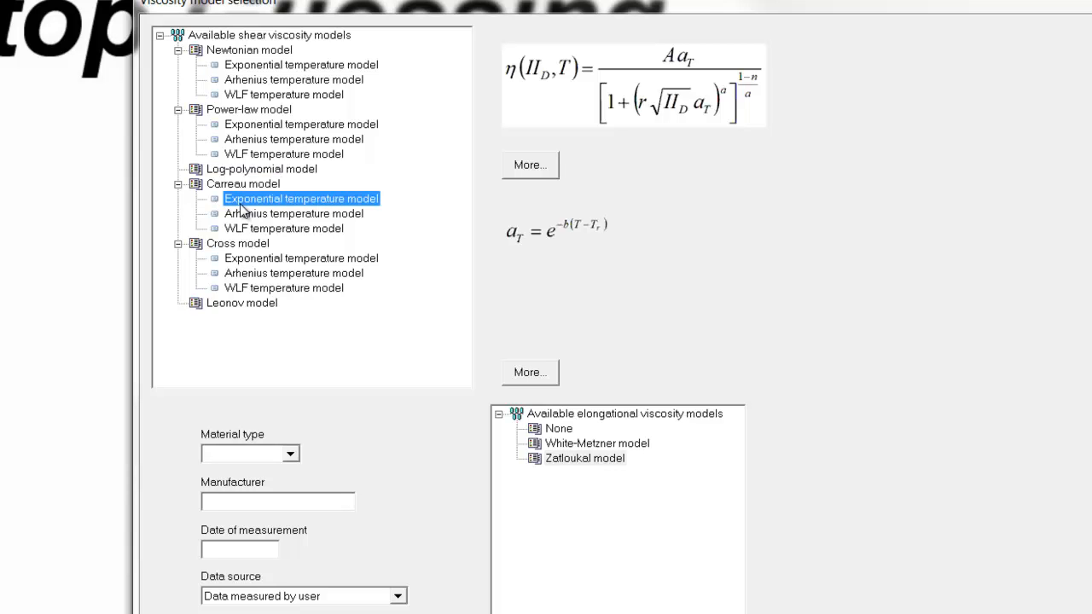
{"action": "mouse_move", "coordinate": [427, 357]}
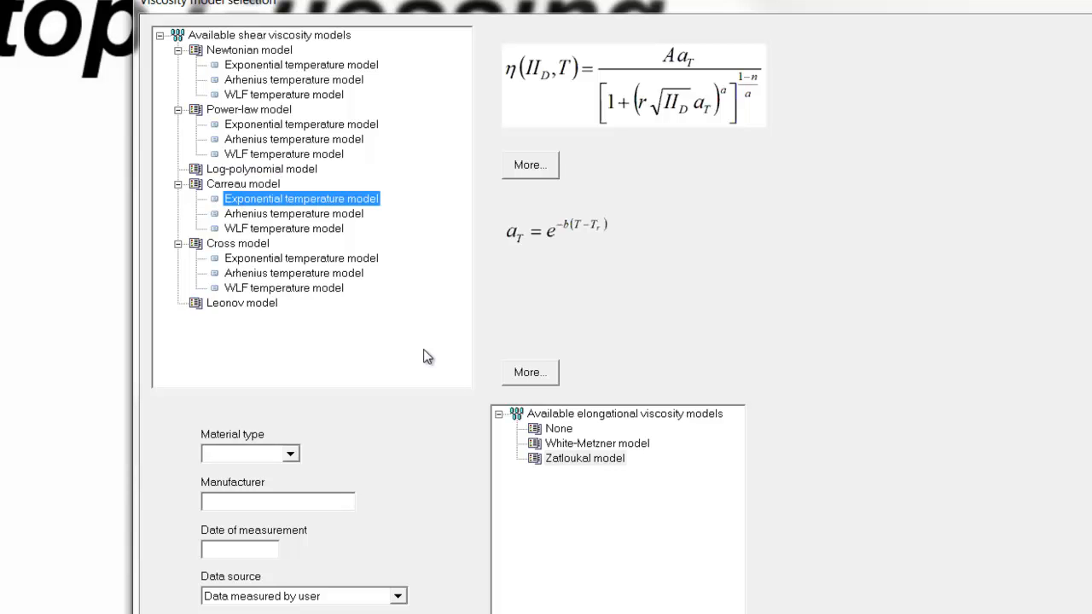
{"action": "left_click", "coordinate": [597, 443]}
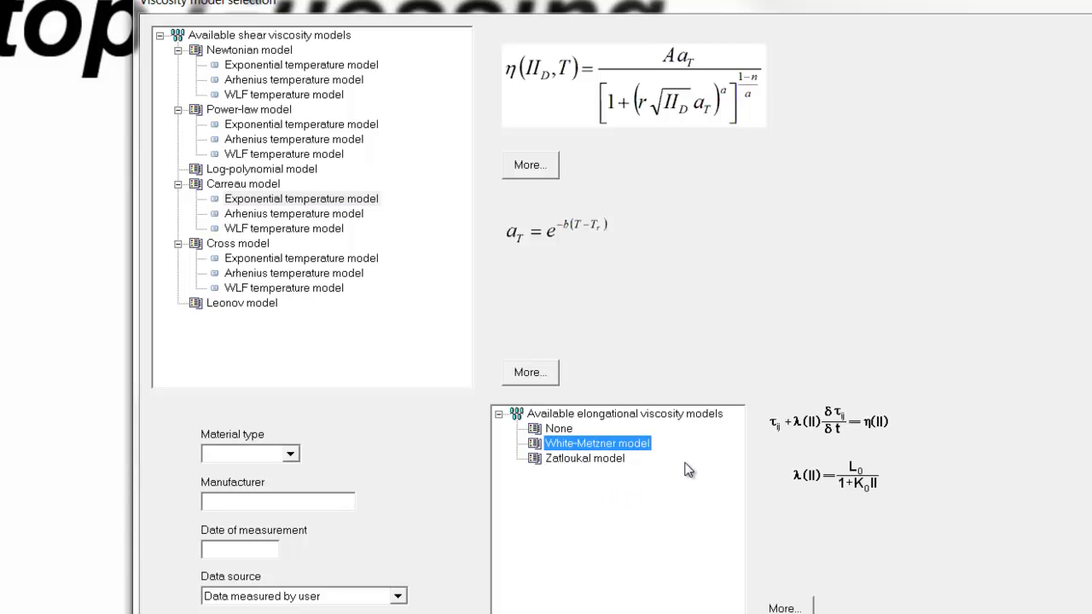
{"action": "mouse_move", "coordinate": [568, 471]}
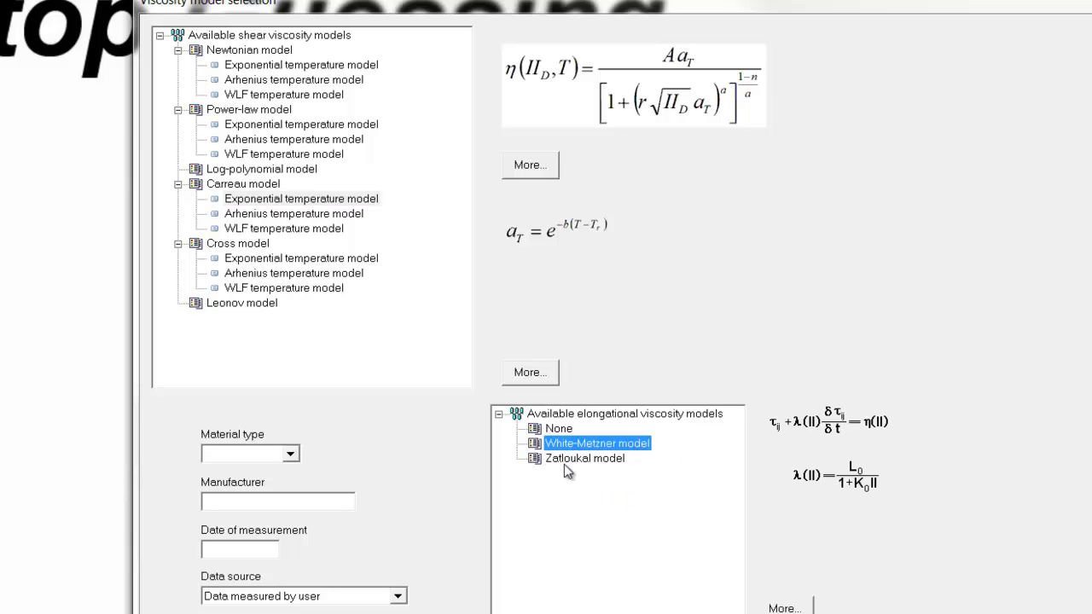
{"action": "left_click", "coordinate": [292, 453]}
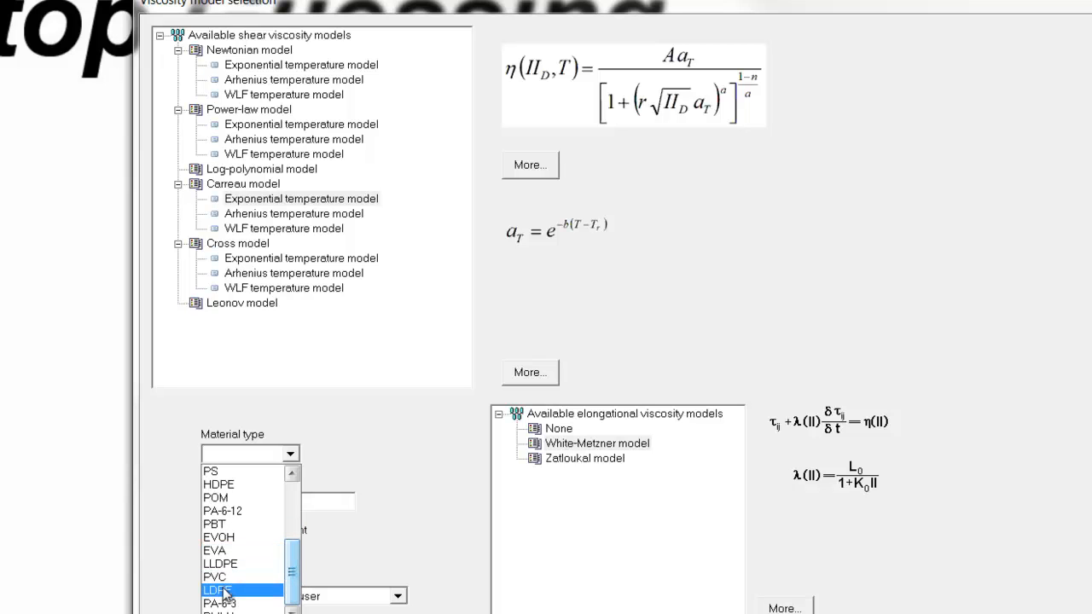
- Enter type LDPE, manufacturer 'Company XYZ', date 12.12.12, and source 'Data obtained from literature'
{"action": "left_click", "coordinate": [218, 591]}
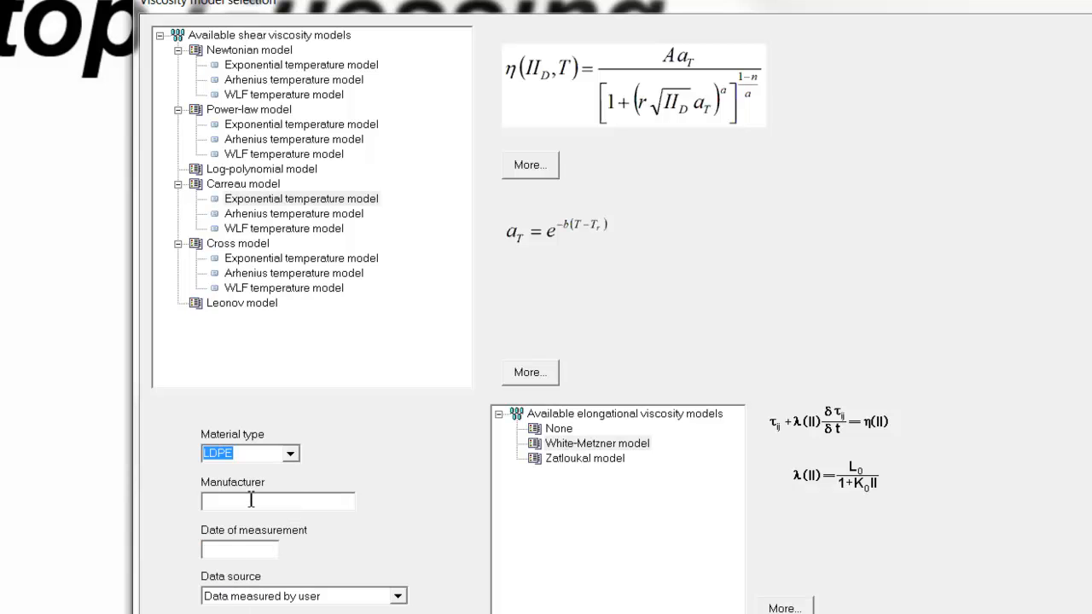
{"action": "left_click", "coordinate": [278, 501]}
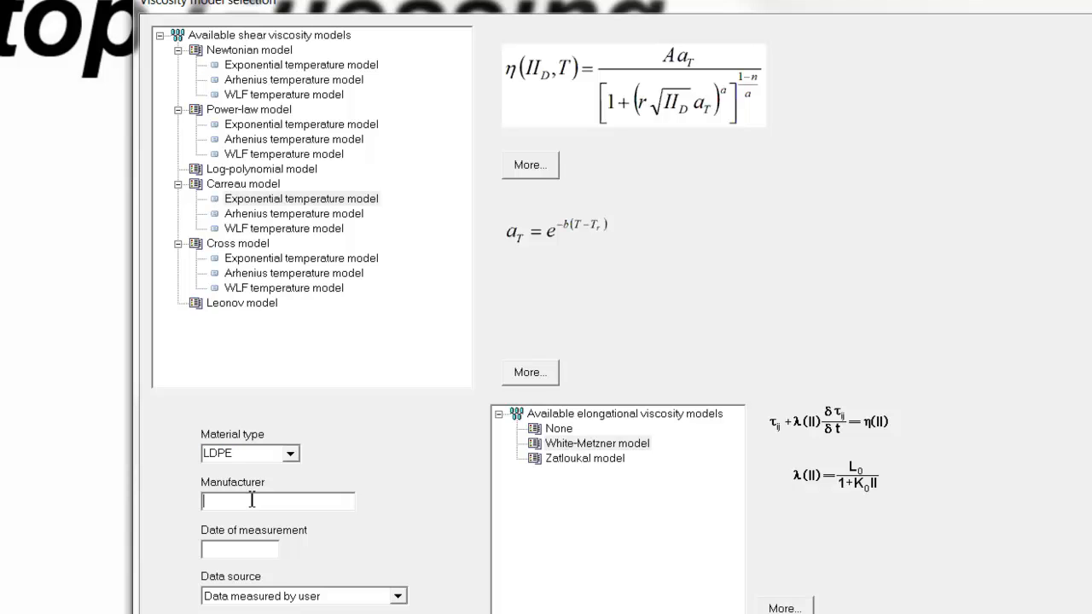
{"action": "type", "text": "Company XYZ"}
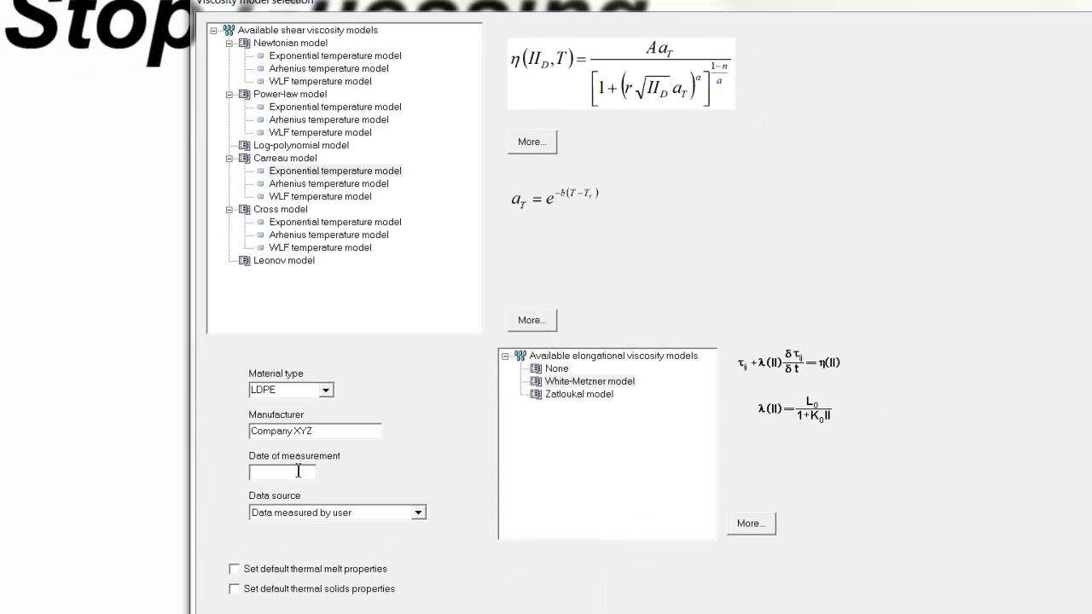
{"action": "type", "text": "12.12.12"}
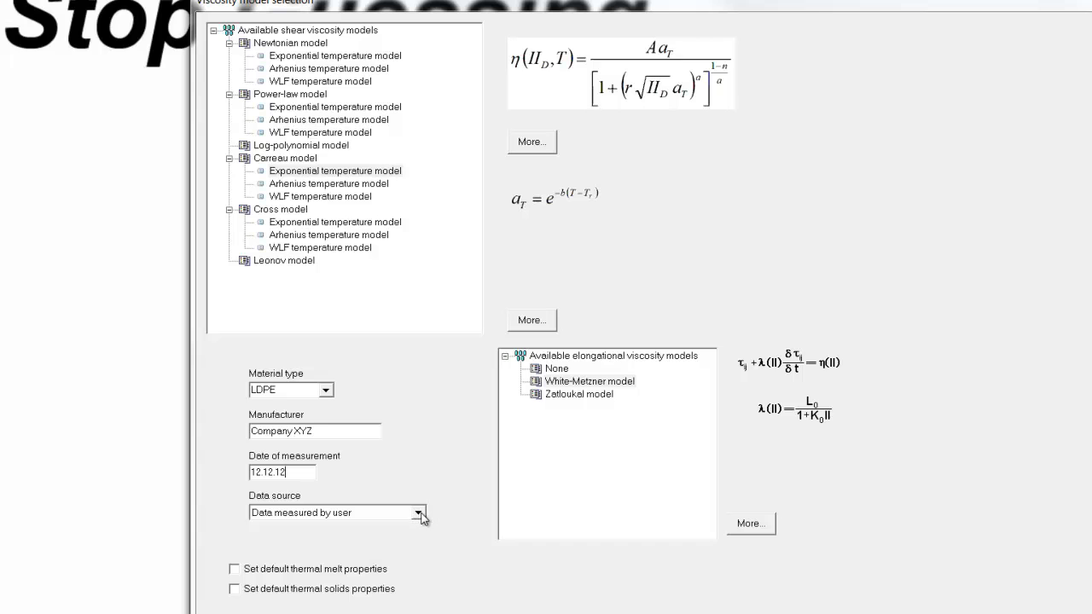
{"action": "left_click", "coordinate": [417, 512]}
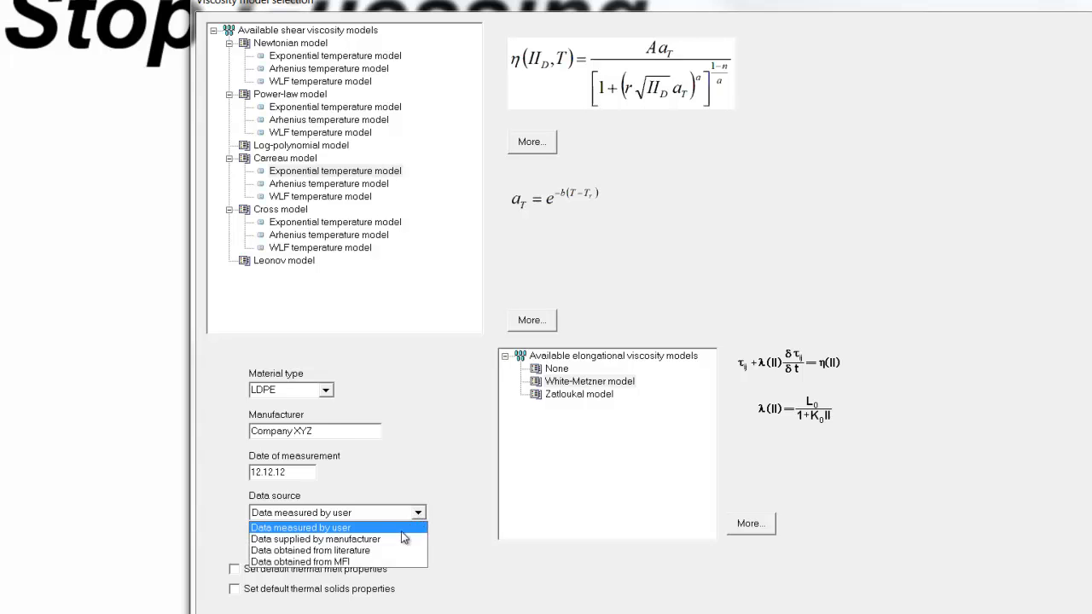
{"action": "mouse_move", "coordinate": [313, 550]}
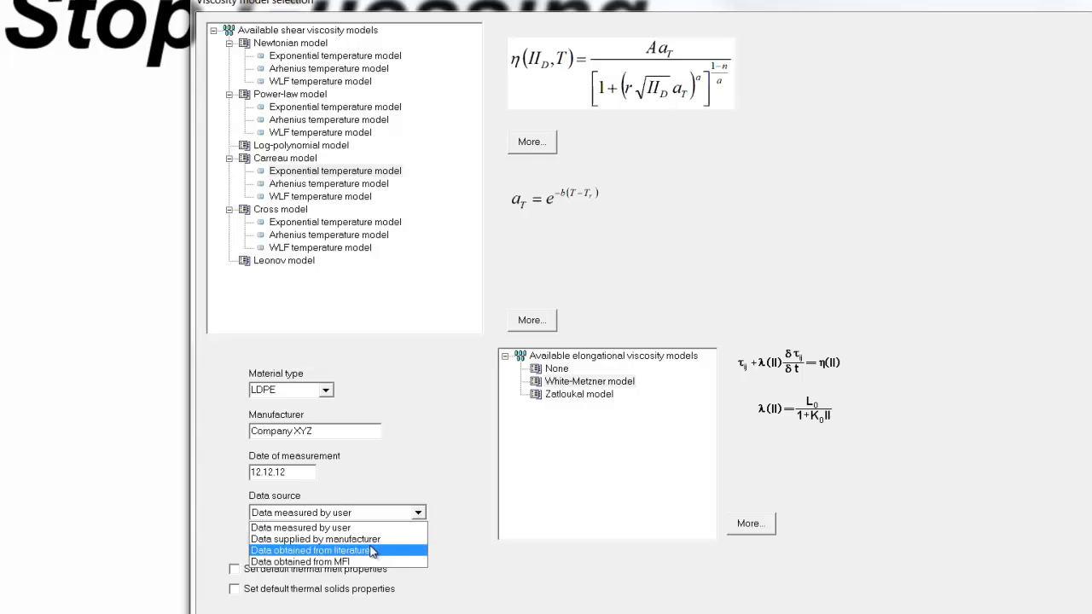
{"action": "left_click", "coordinate": [311, 551]}
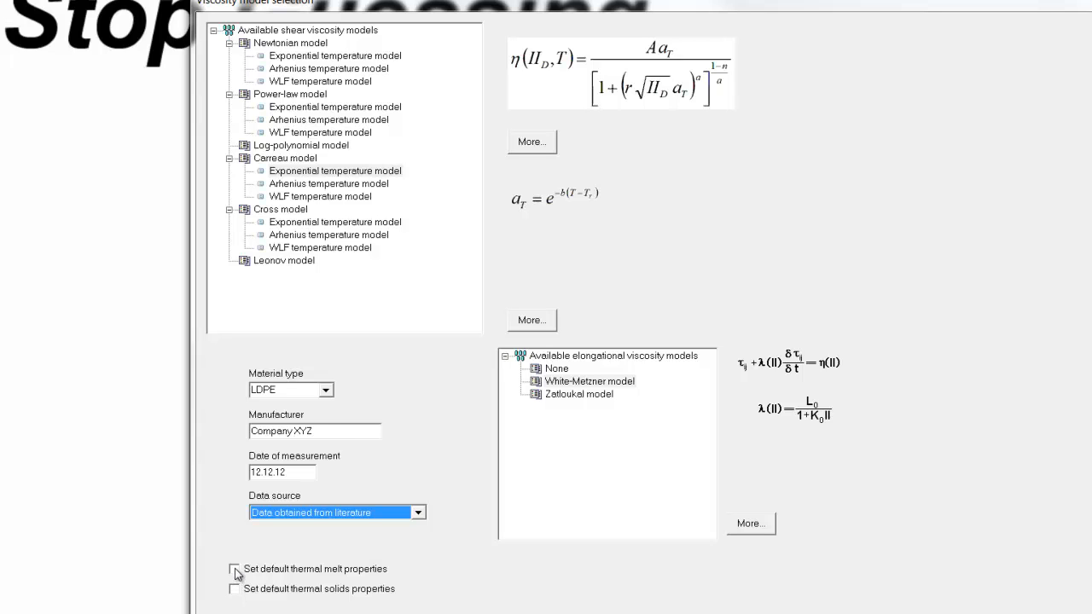
- Tick 'Set default thermal melt properties' and confirm, adding New material under LDPE
{"action": "left_click", "coordinate": [237, 569]}
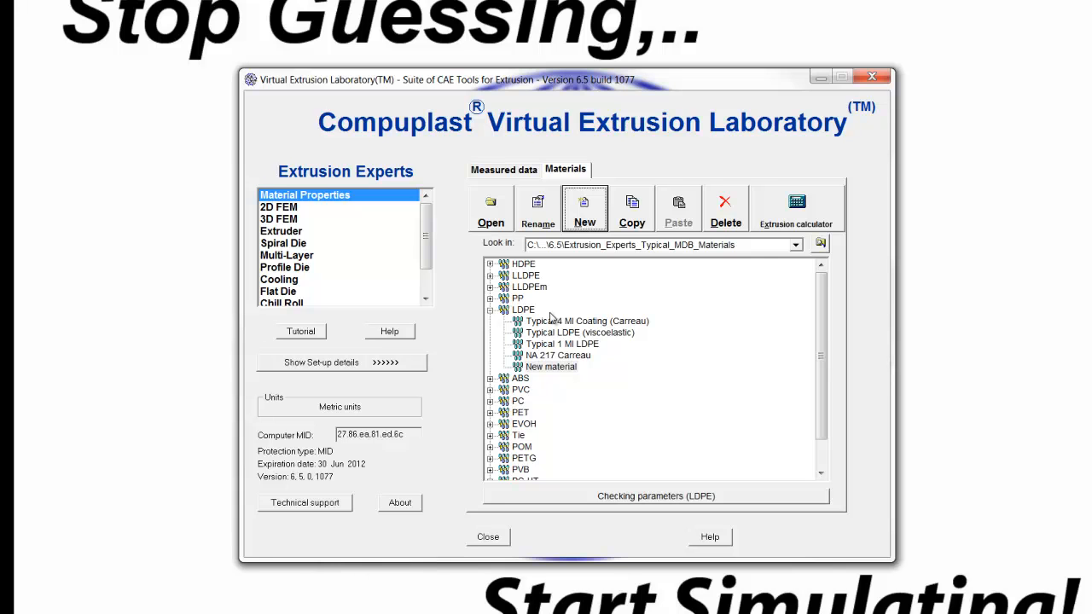
- Select 'New material' under LDPE and rename it XYZ
{"action": "left_click", "coordinate": [550, 367]}
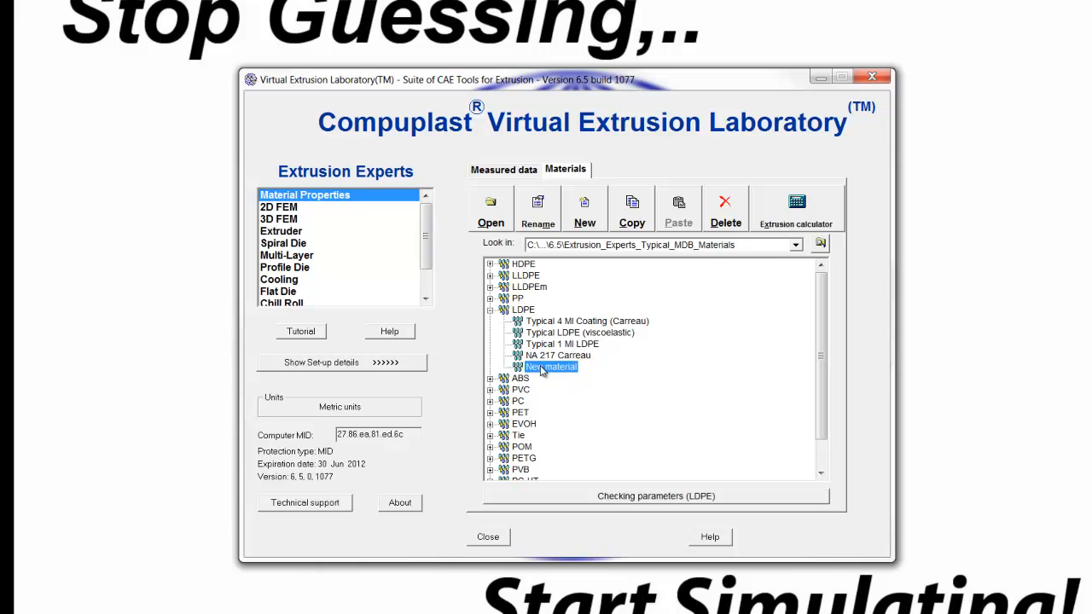
{"action": "left_click", "coordinate": [537, 207]}
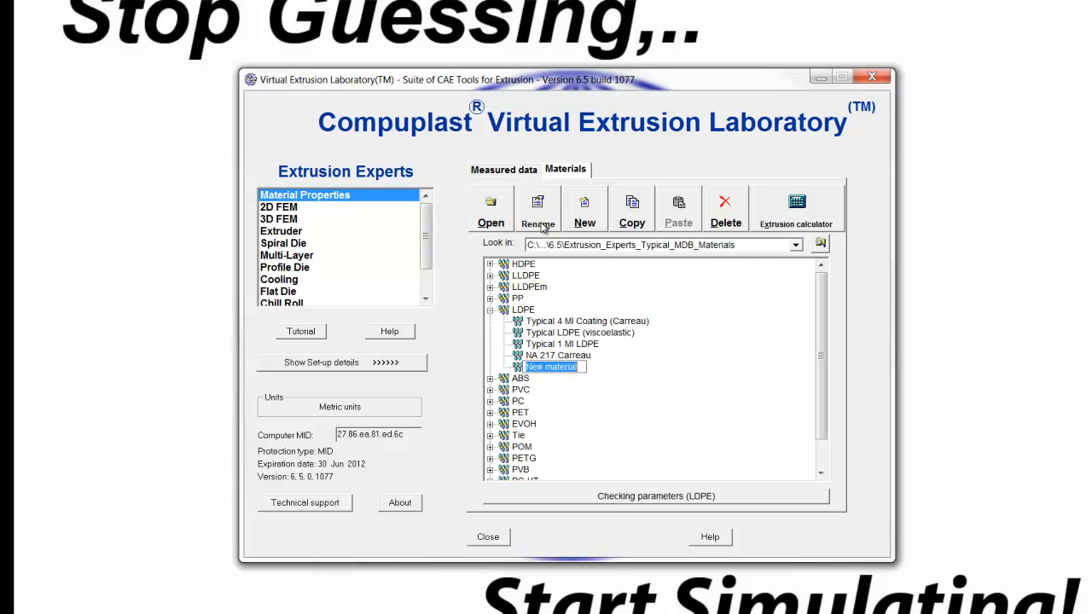
{"action": "type", "text": "XYZ"}
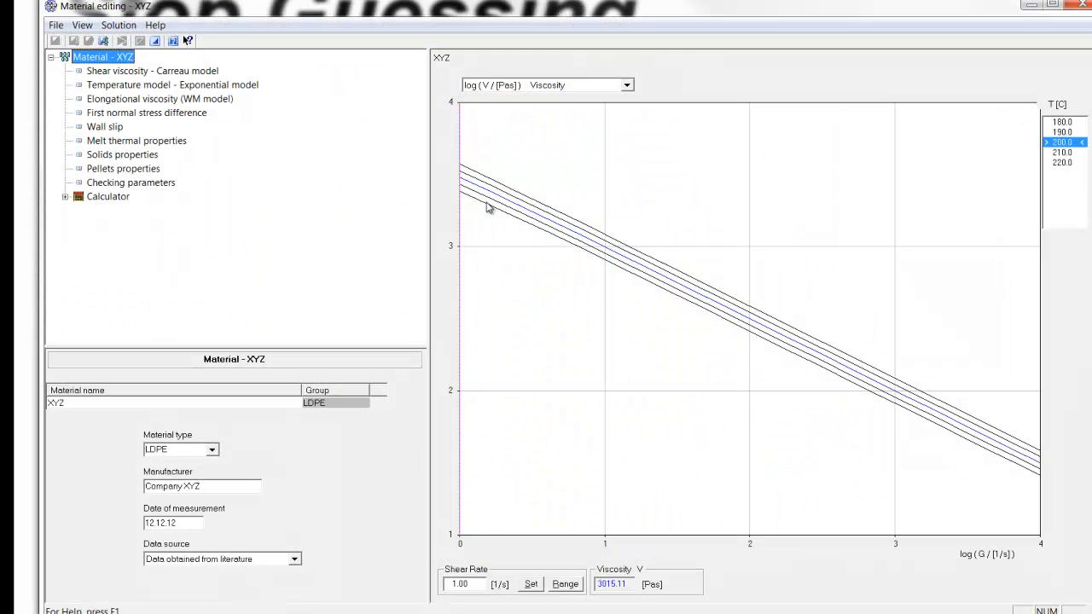
- Review XYZ's Carreau shear, exponential temperature and White-Metzner elongational parameters
{"action": "left_click", "coordinate": [128, 70]}
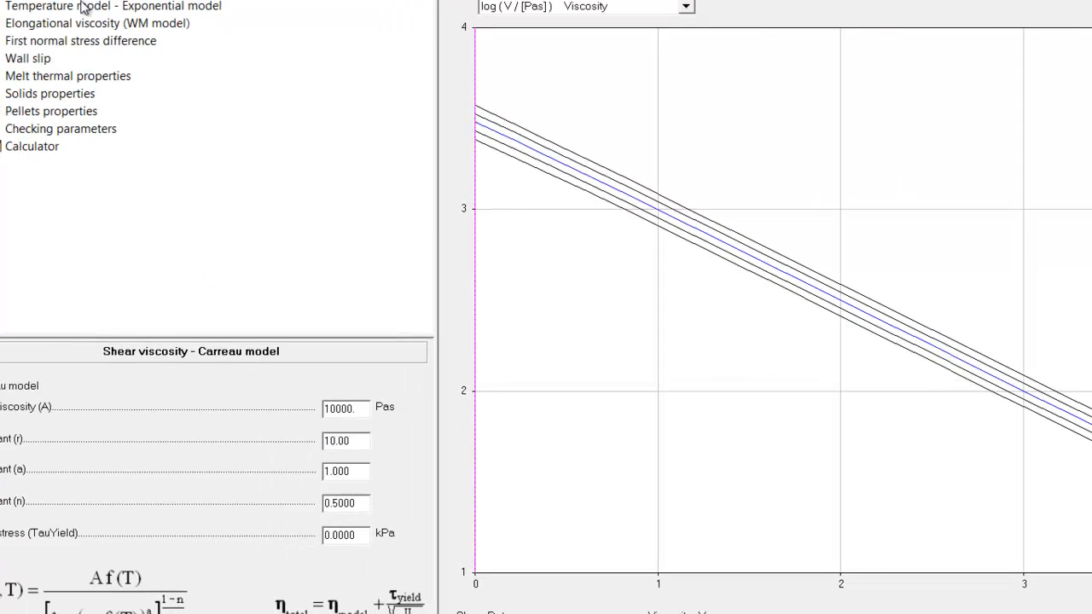
{"action": "left_click", "coordinate": [111, 5]}
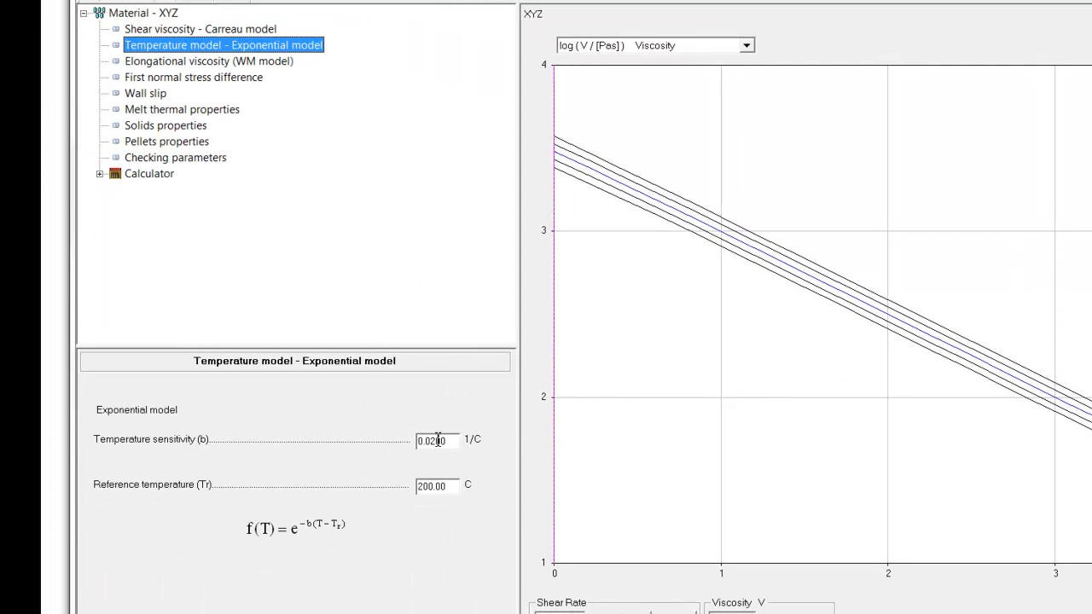
{"action": "left_click", "coordinate": [437, 485]}
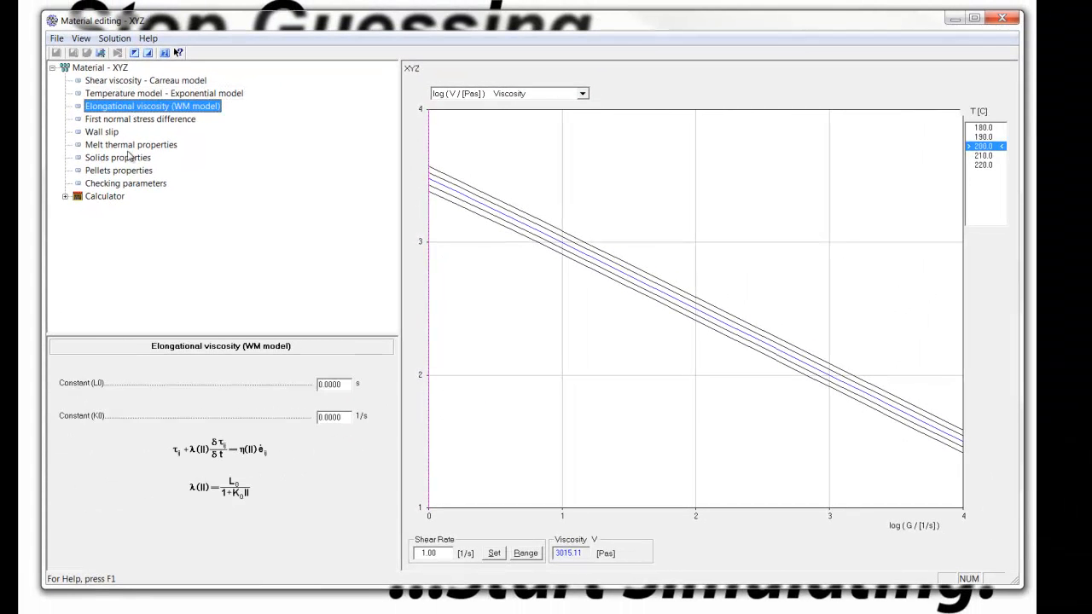
{"action": "mouse_move", "coordinate": [196, 185]}
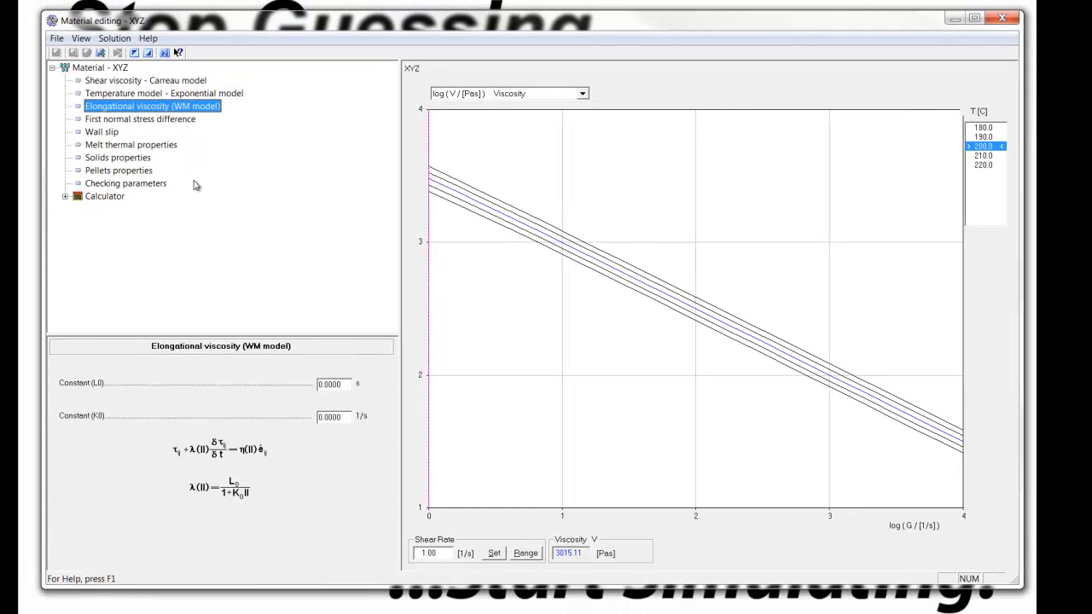
{"action": "mouse_move", "coordinate": [145, 129]}
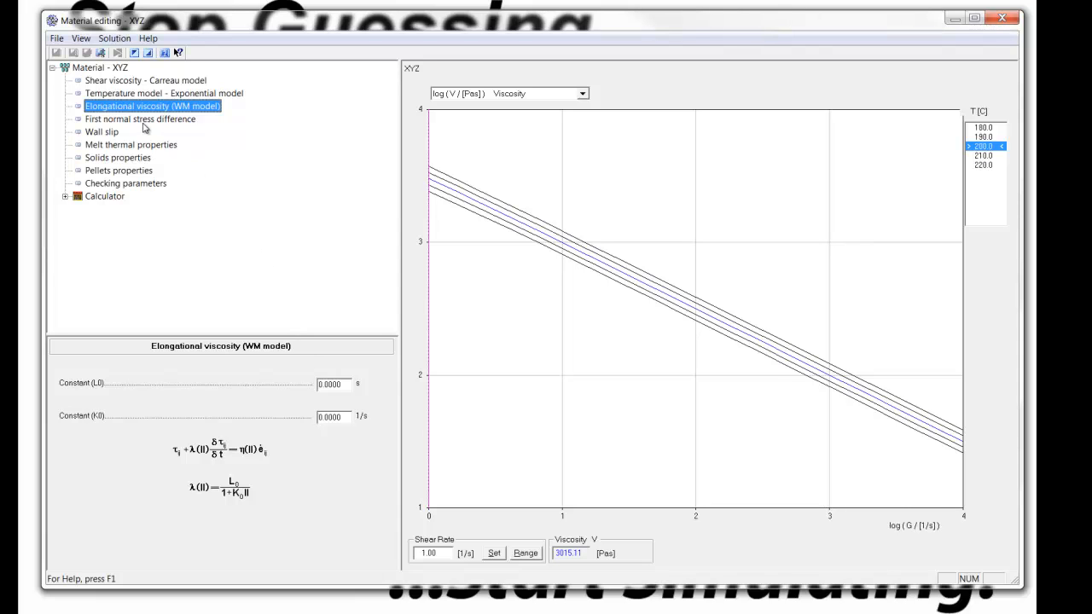
- Review first normal stress, wall slip, melt thermal and solids properties, then collapse LDPE
{"action": "left_click", "coordinate": [140, 119]}
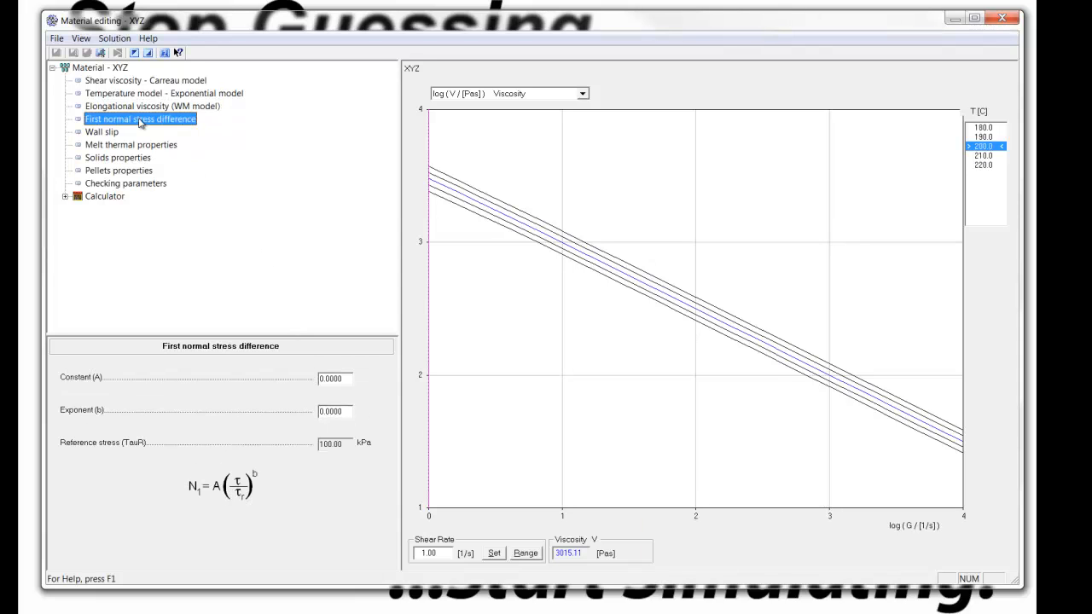
{"action": "left_click", "coordinate": [101, 131]}
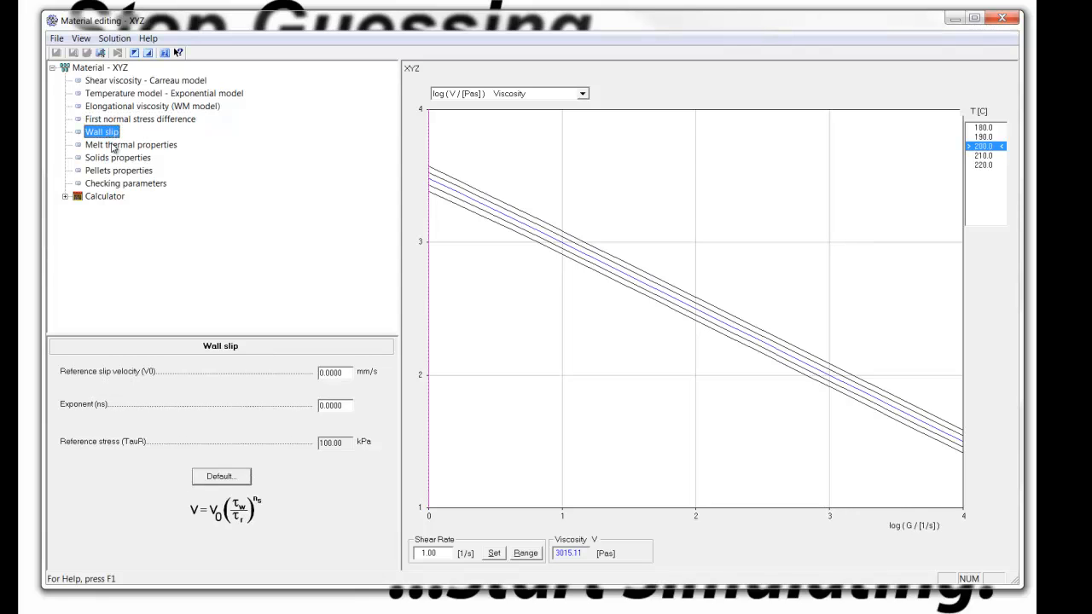
{"action": "left_click", "coordinate": [131, 144]}
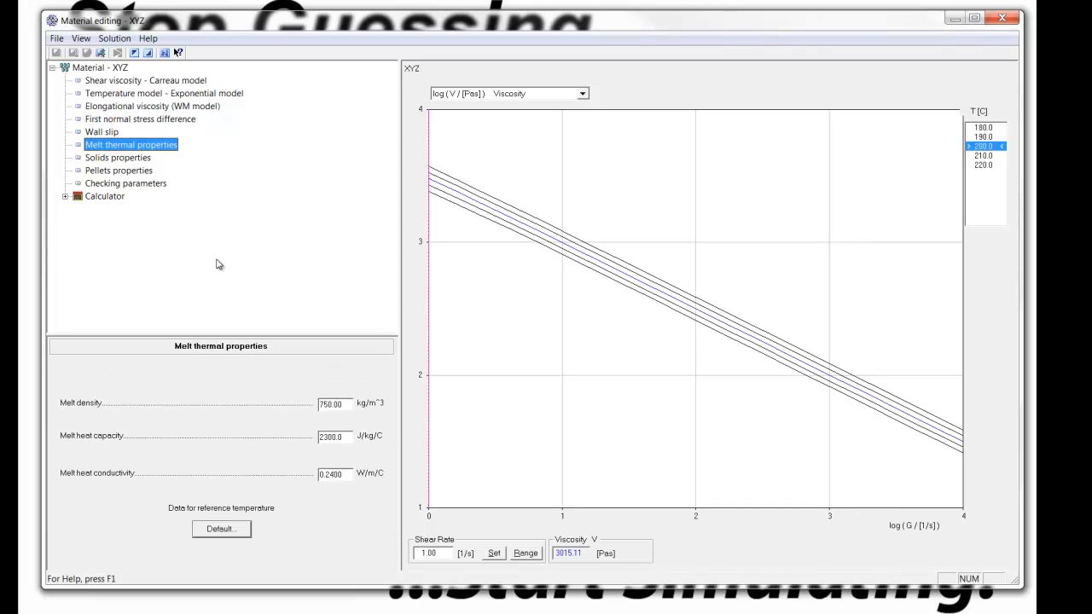
{"action": "mouse_move", "coordinate": [119, 176]}
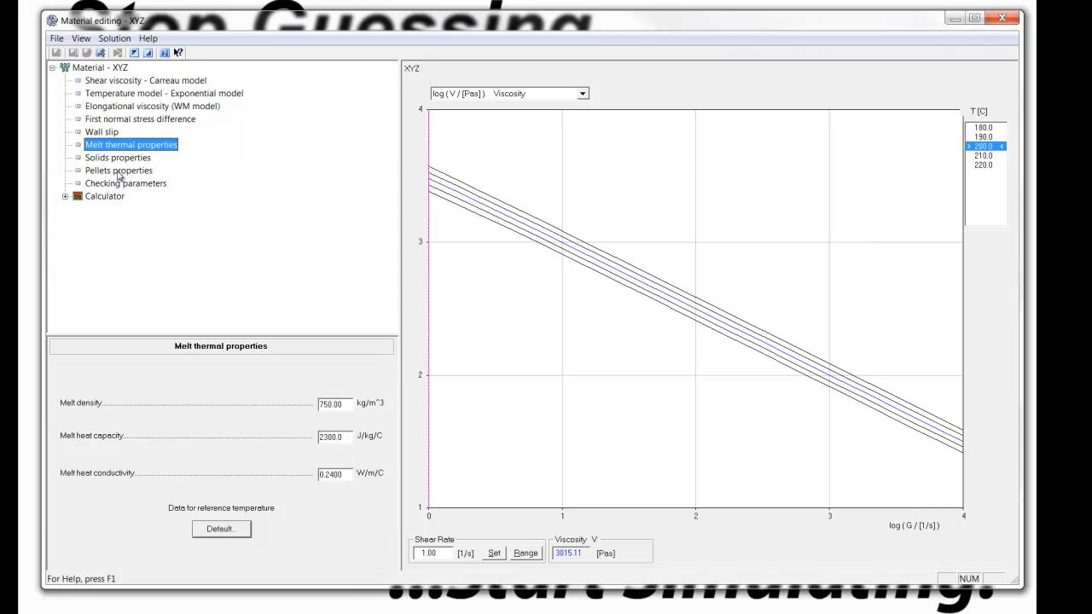
{"action": "left_click", "coordinate": [117, 157]}
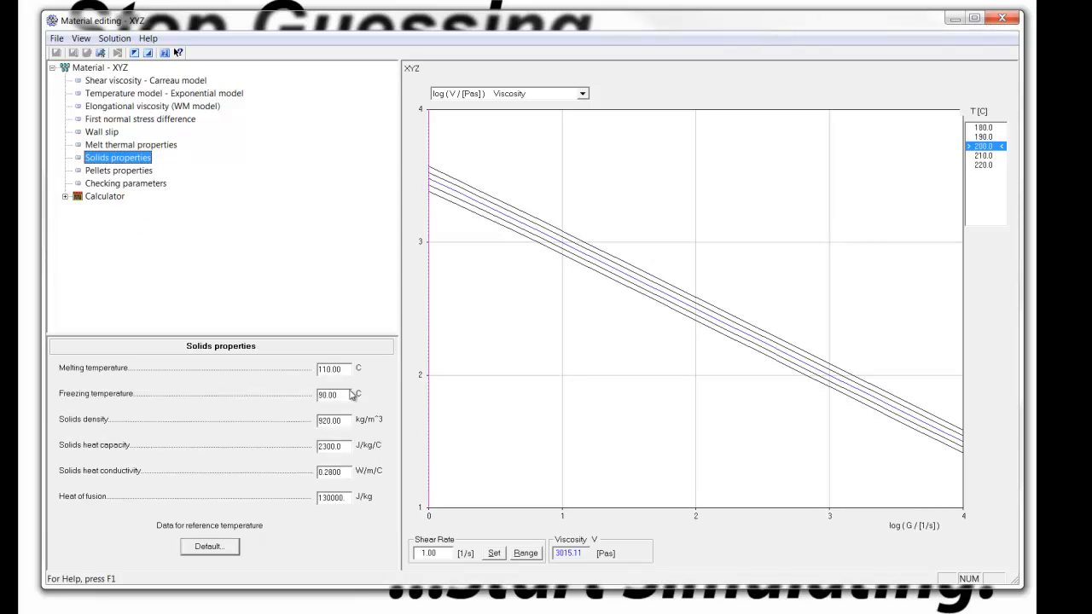
{"action": "mouse_move", "coordinate": [339, 487]}
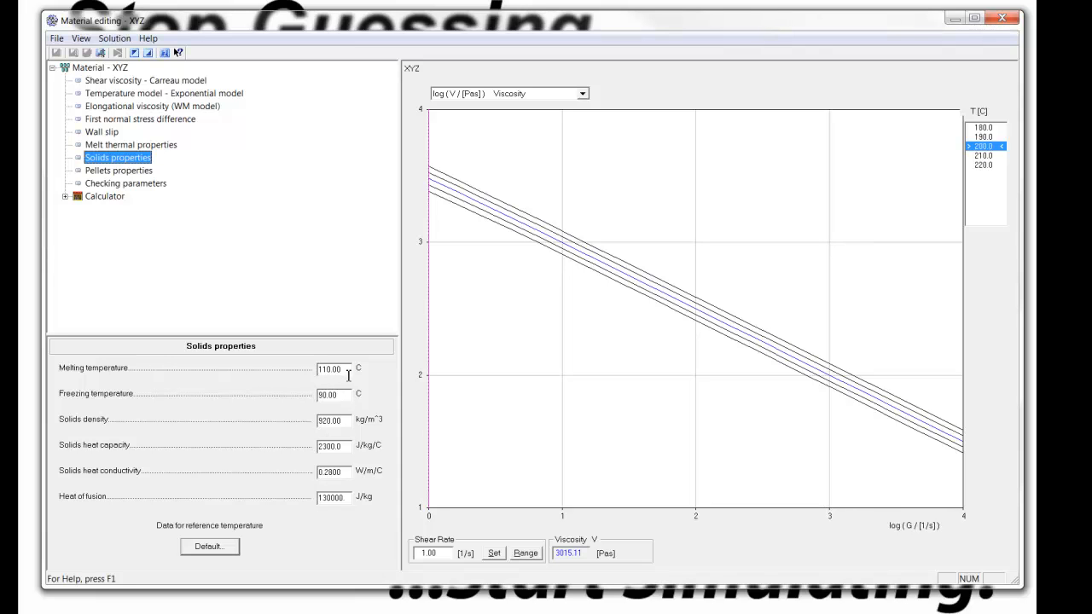
{"action": "mouse_move", "coordinate": [343, 442]}
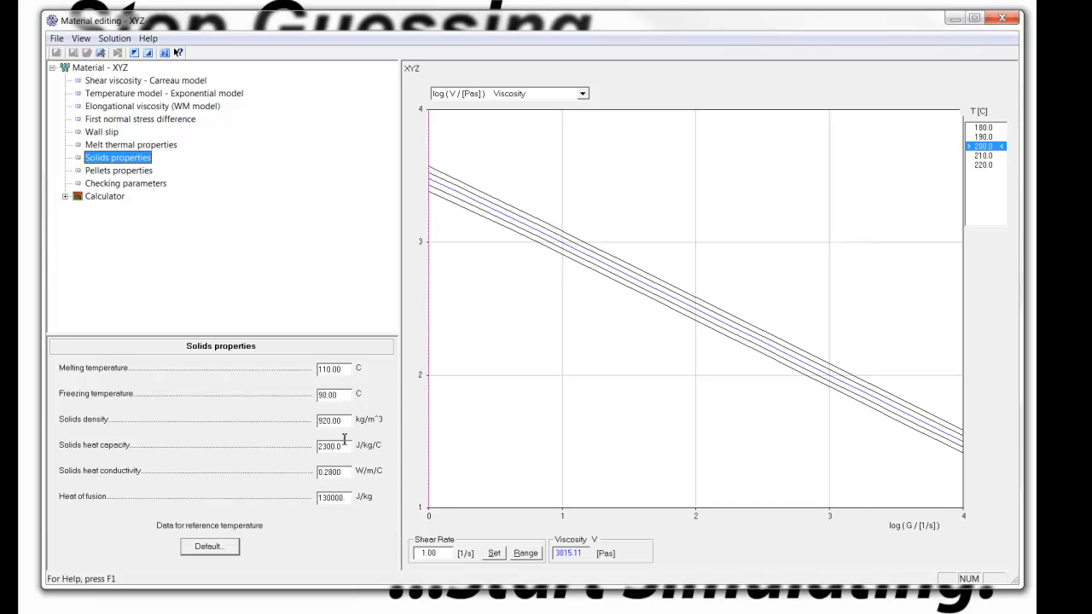
{"action": "mouse_move", "coordinate": [289, 304]}
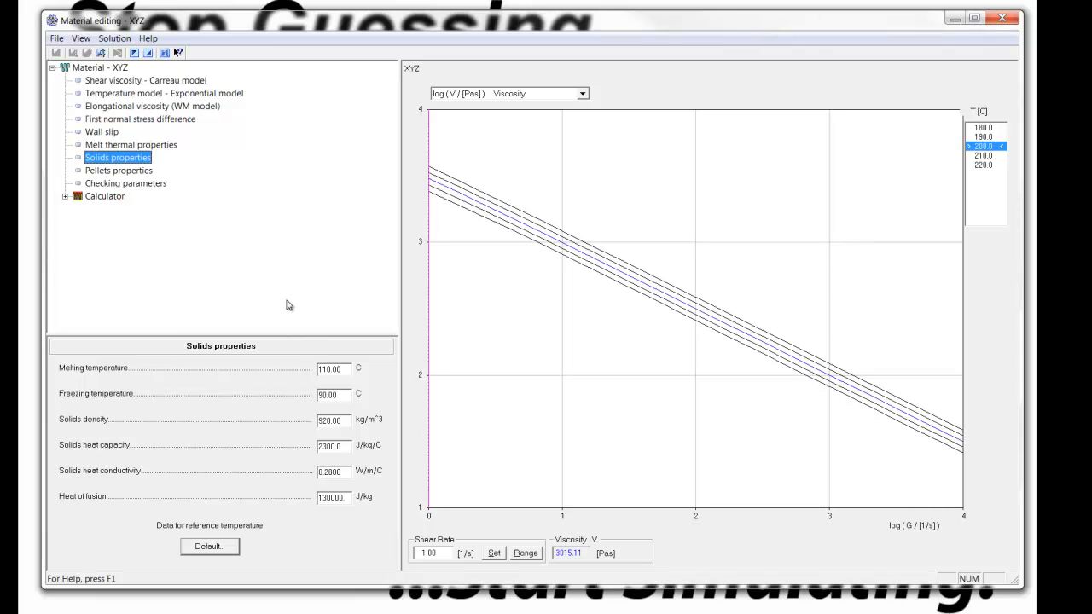
{"action": "mouse_move", "coordinate": [294, 190]}
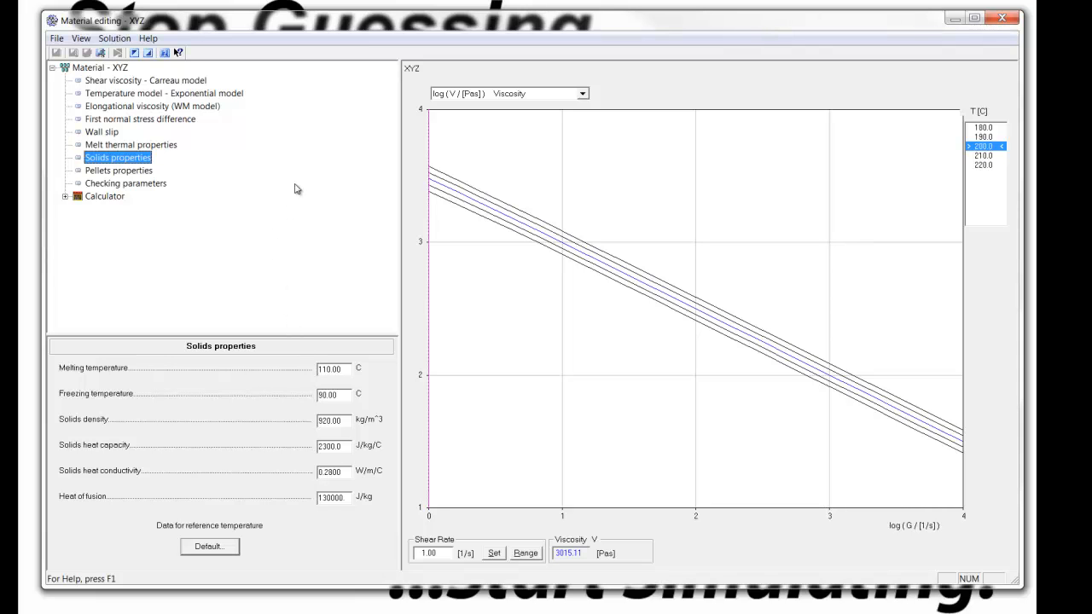
{"action": "mouse_move", "coordinate": [281, 131]}
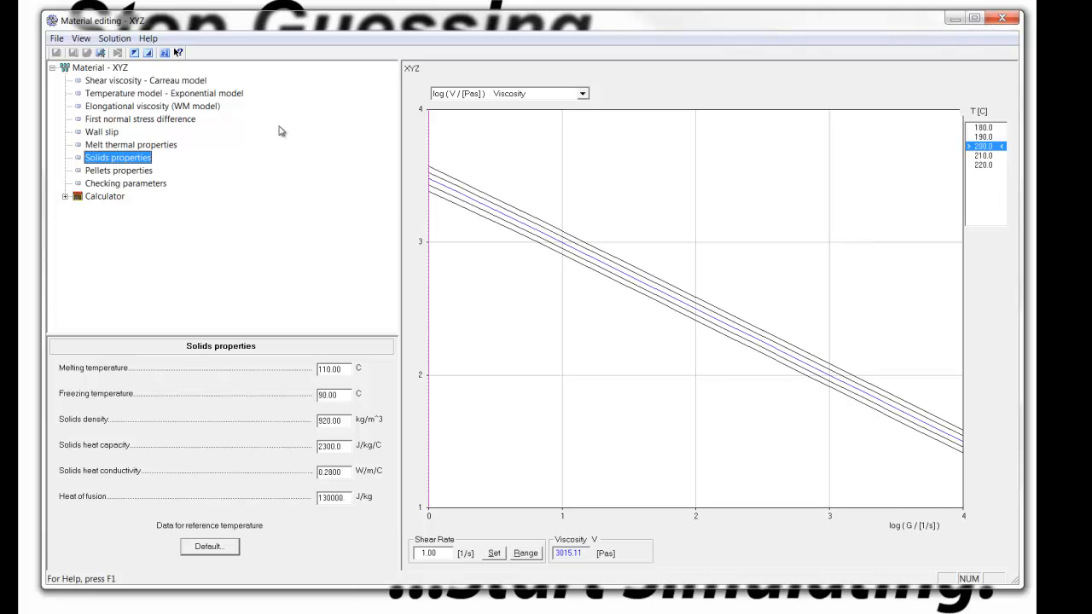
{"action": "mouse_move", "coordinate": [1035, 32]}
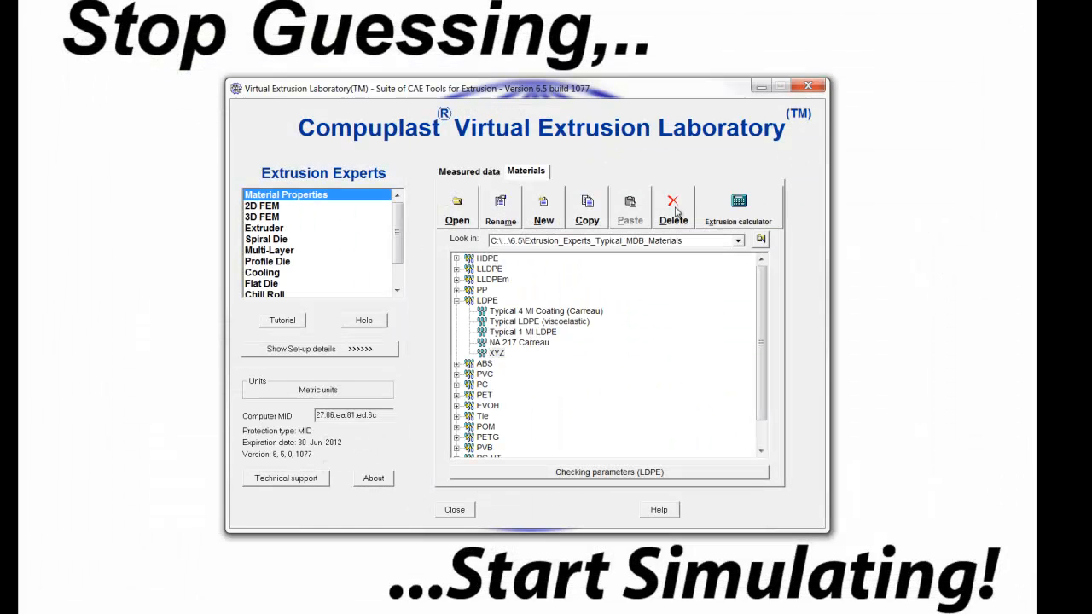
{"action": "left_click", "coordinate": [456, 300]}
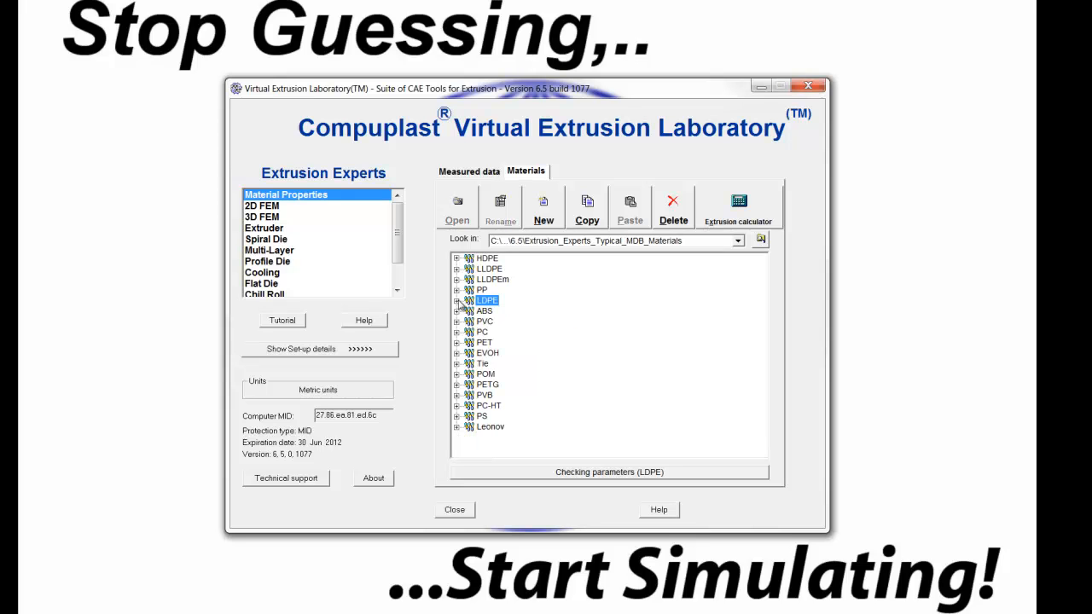